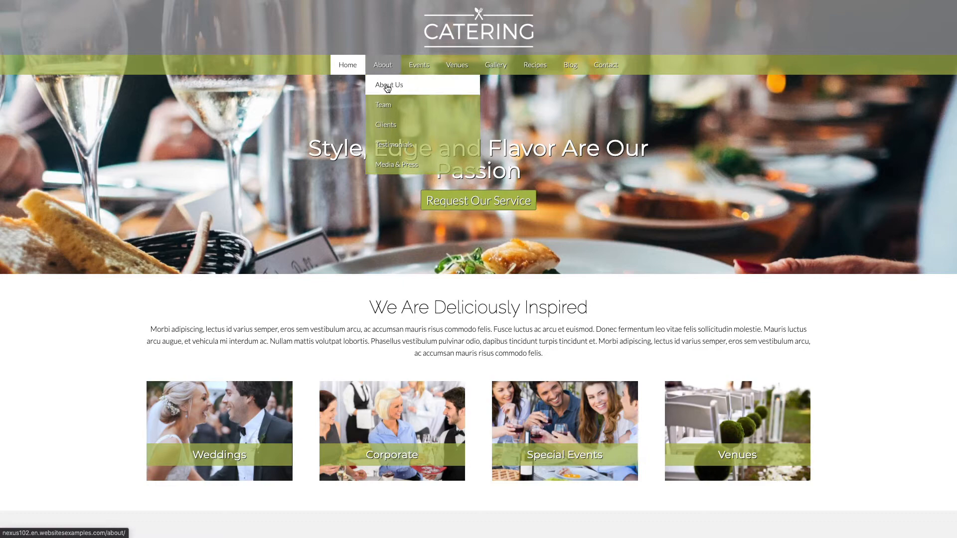
Preview the Elementor plugin and Pro license chapters and reach the description's timestamp list
{"action": "left_click", "coordinate": [386, 125]}
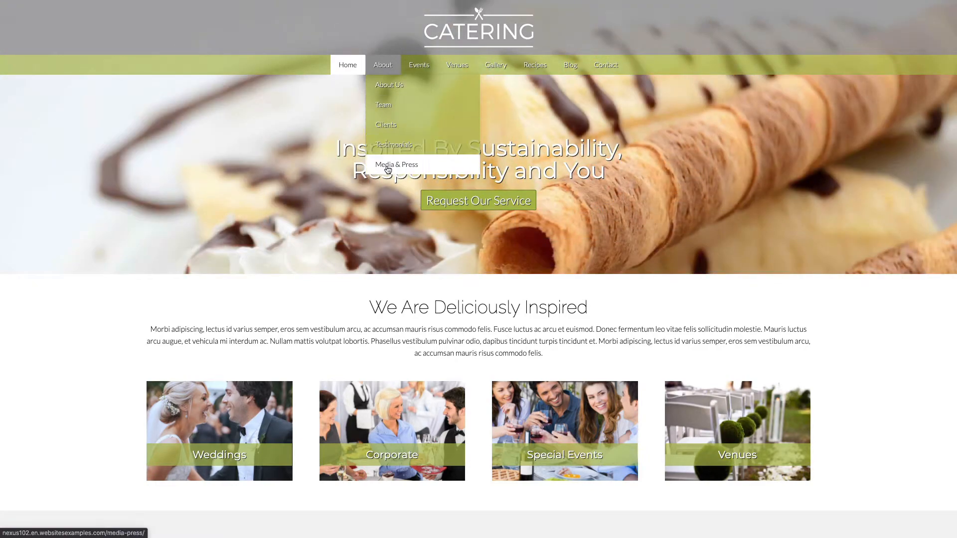
{"action": "mouse_move", "coordinate": [419, 65]}
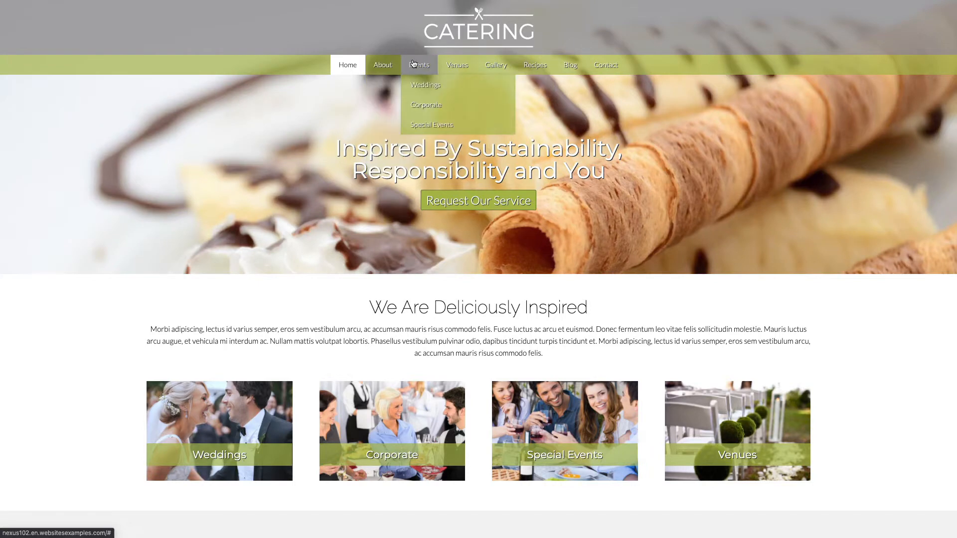
{"action": "left_click", "coordinate": [426, 104]}
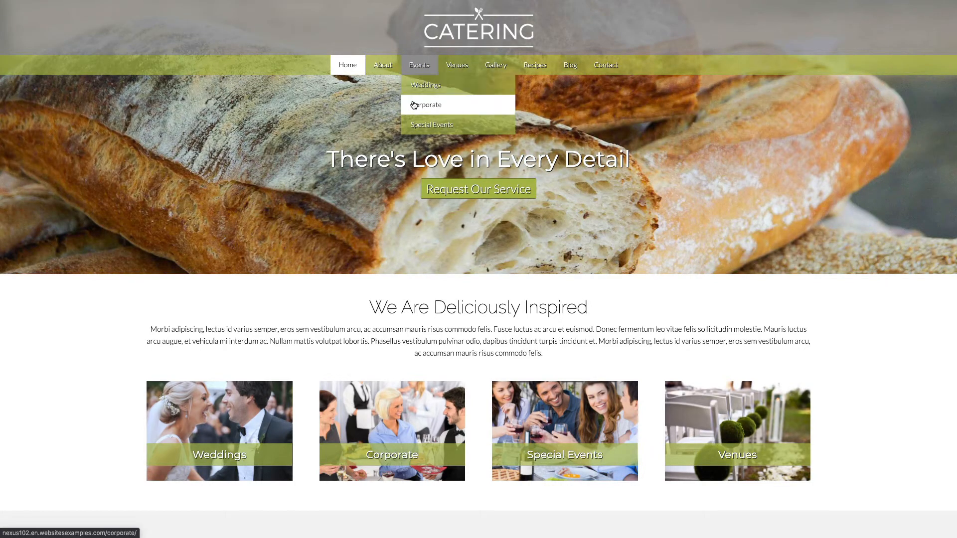
{"action": "mouse_move", "coordinate": [438, 65]}
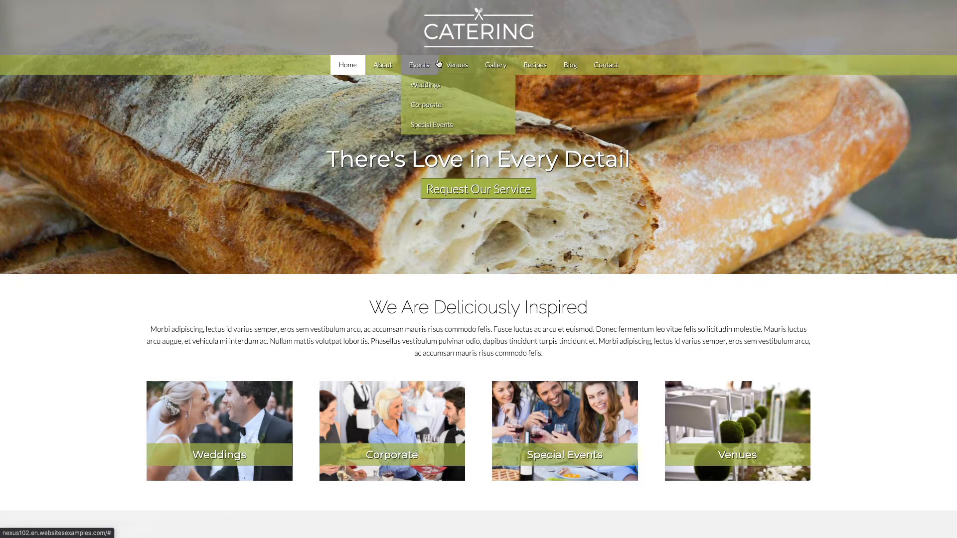
{"action": "mouse_move", "coordinate": [495, 65]}
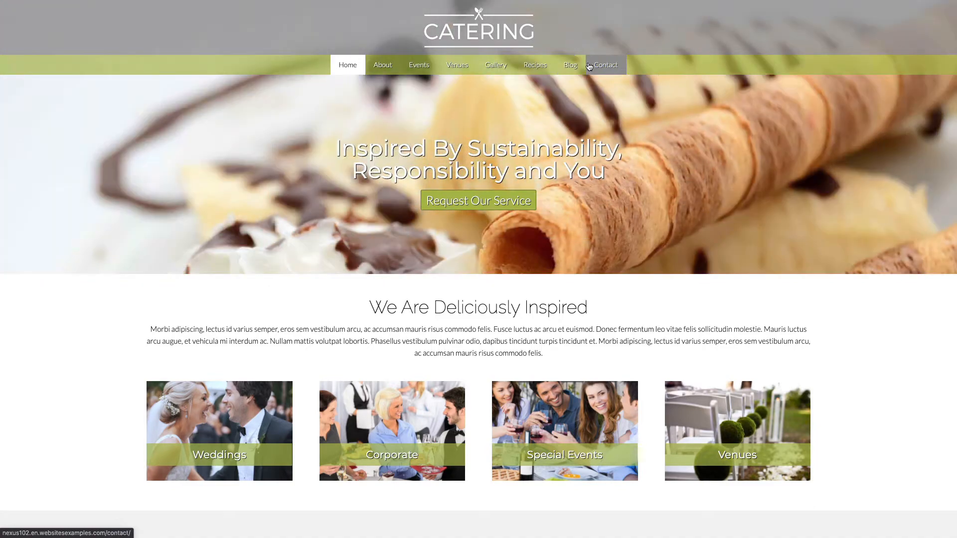
{"action": "mouse_move", "coordinate": [467, 169]}
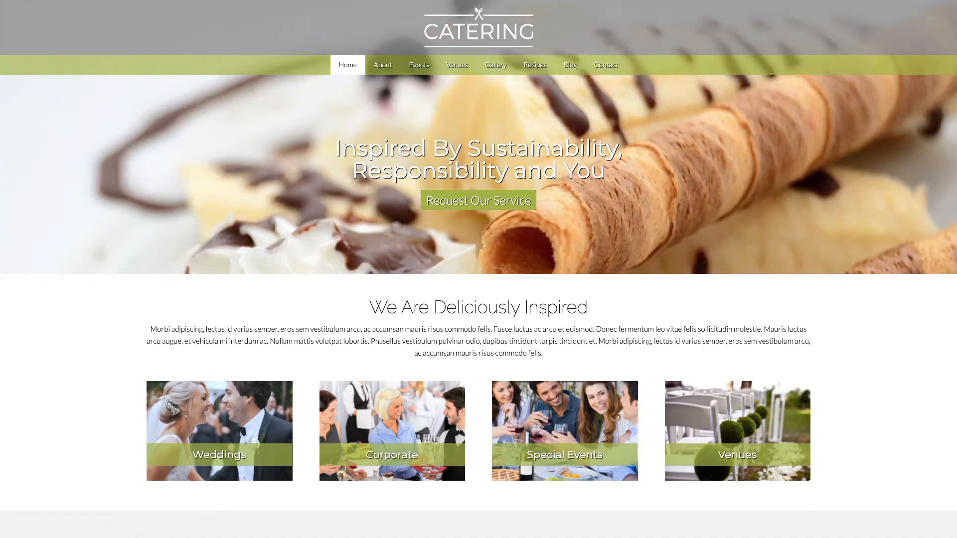
{"action": "scroll", "scroll_direction": "down", "scroll_amount": 3}
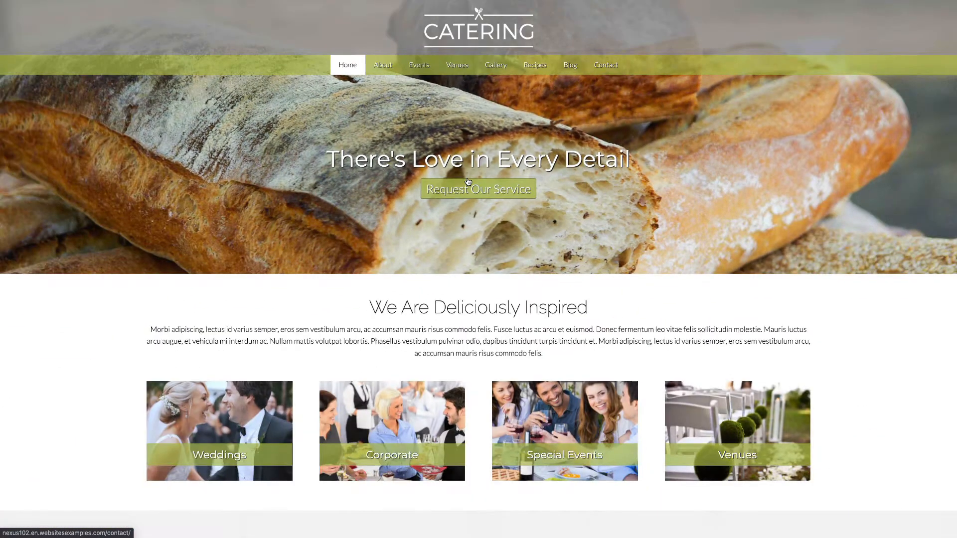
{"action": "scroll", "scroll_direction": "down", "scroll_amount": 3}
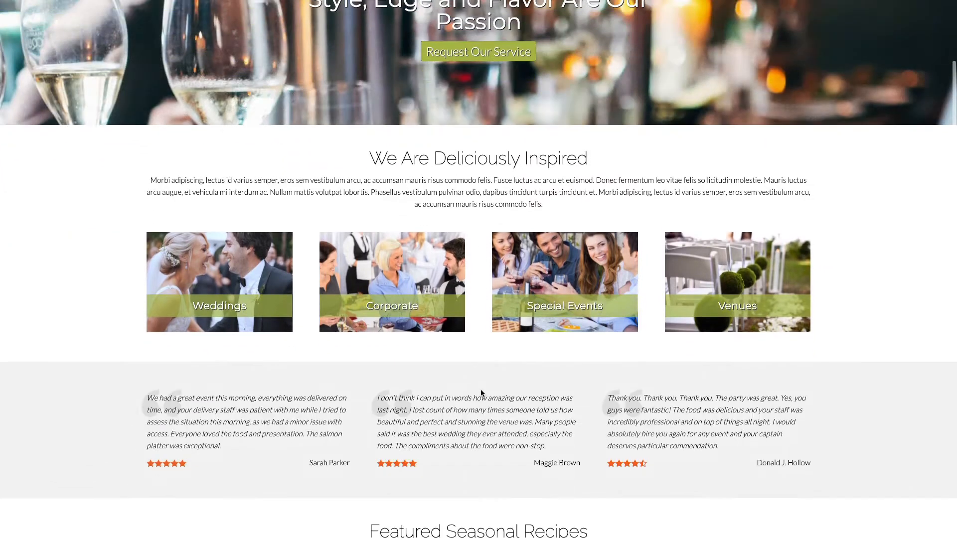
{"action": "scroll", "scroll_direction": "down", "scroll_amount": 3}
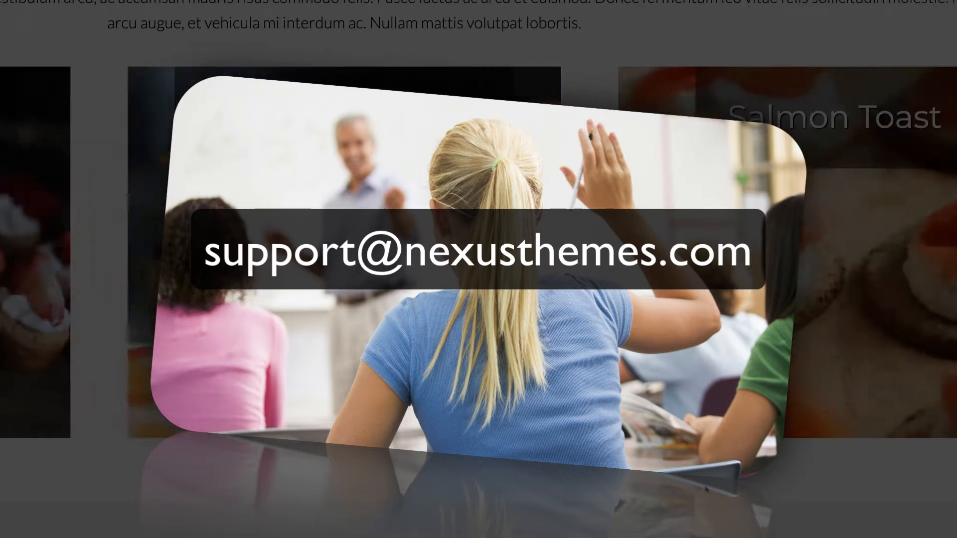
{"action": "scroll", "scroll_direction": "down", "scroll_amount": 3}
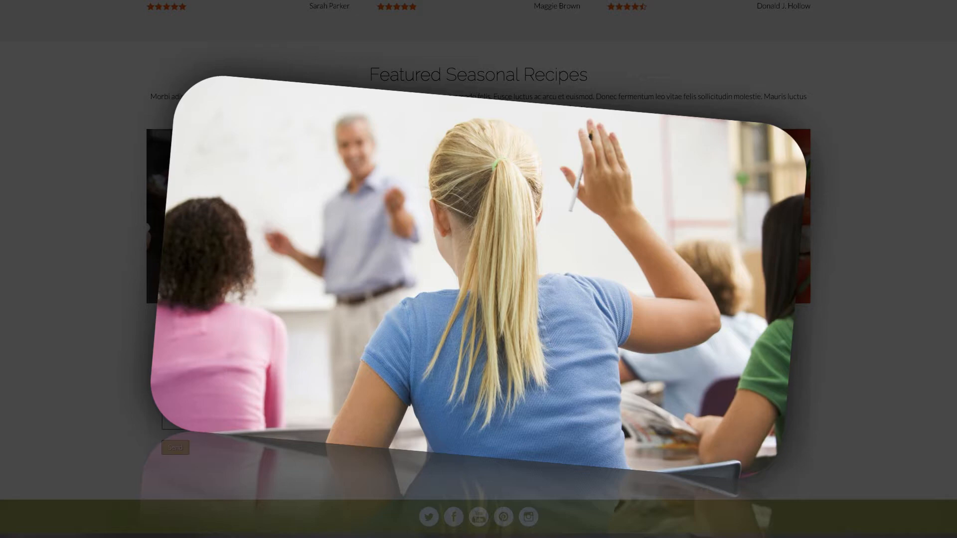
{"action": "scroll", "scroll_direction": "down", "scroll_amount": 3}
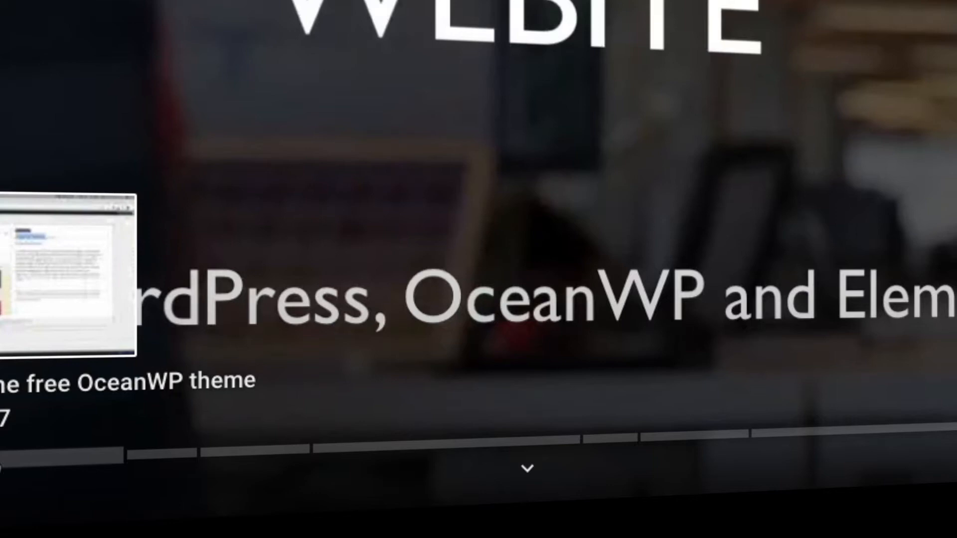
{"action": "mouse_move", "coordinate": [269, 450]}
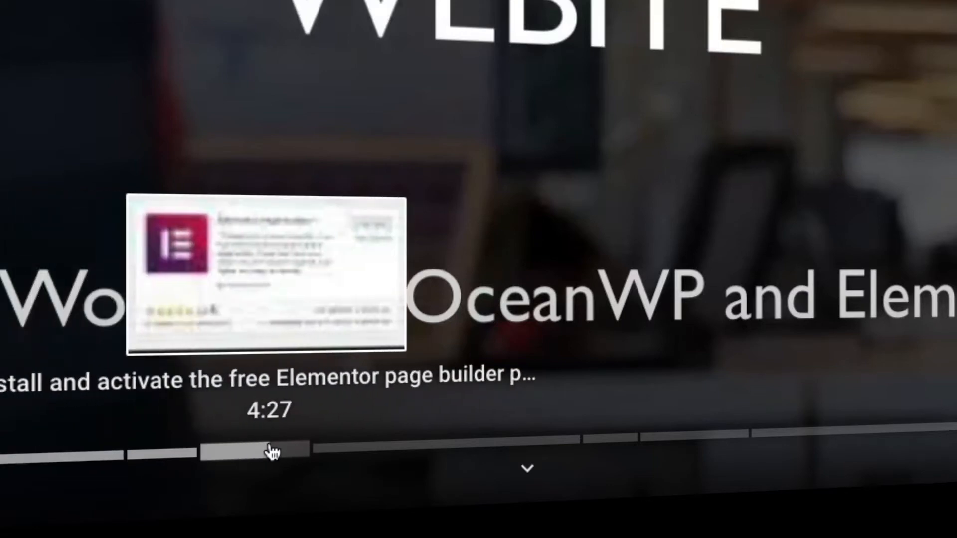
{"action": "left_click", "coordinate": [339, 448]}
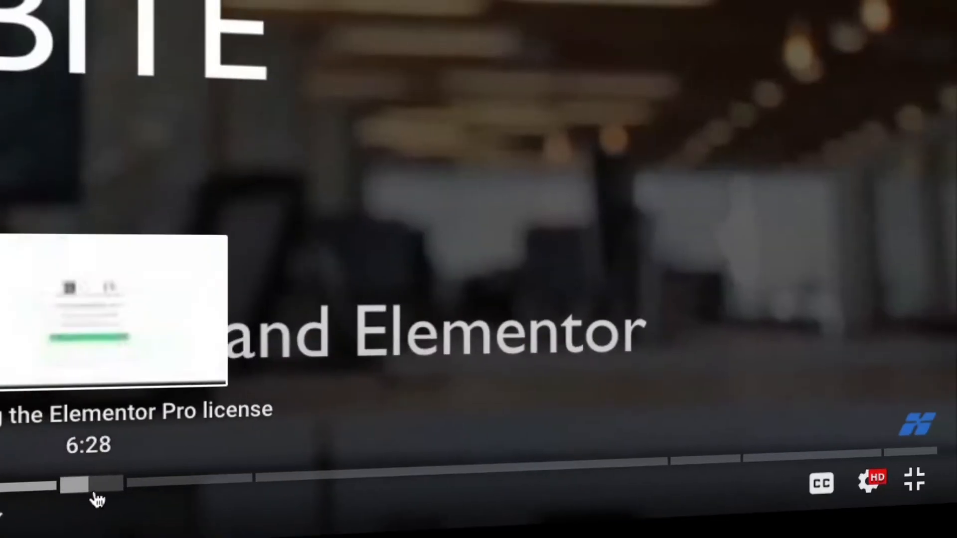
{"action": "left_click", "coordinate": [391, 473]}
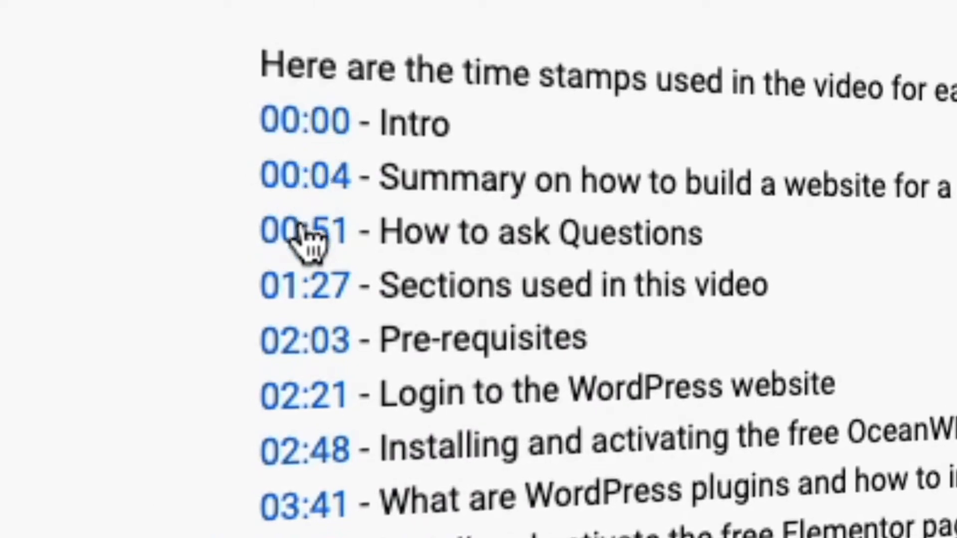
{"action": "mouse_move", "coordinate": [305, 394]}
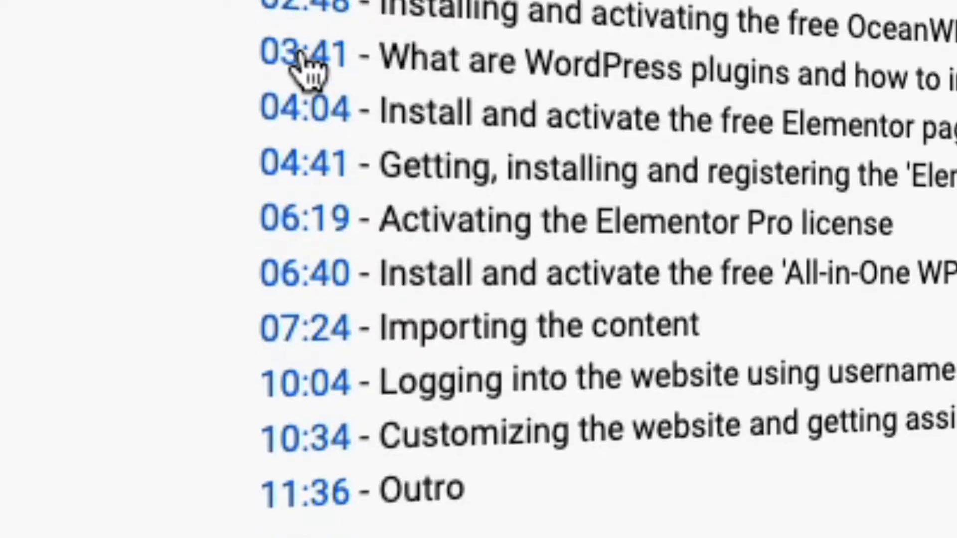
{"action": "mouse_move", "coordinate": [308, 216]}
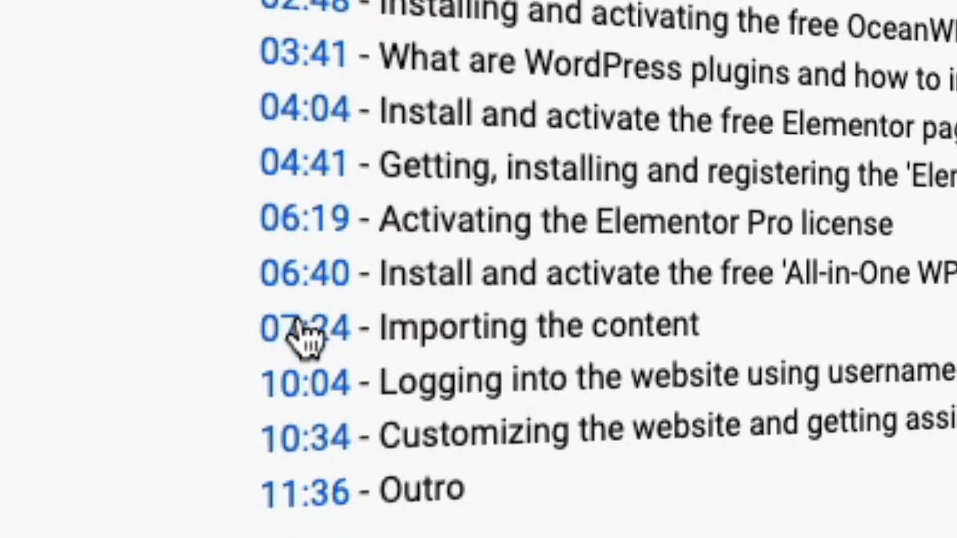
{"action": "mouse_move", "coordinate": [308, 494]}
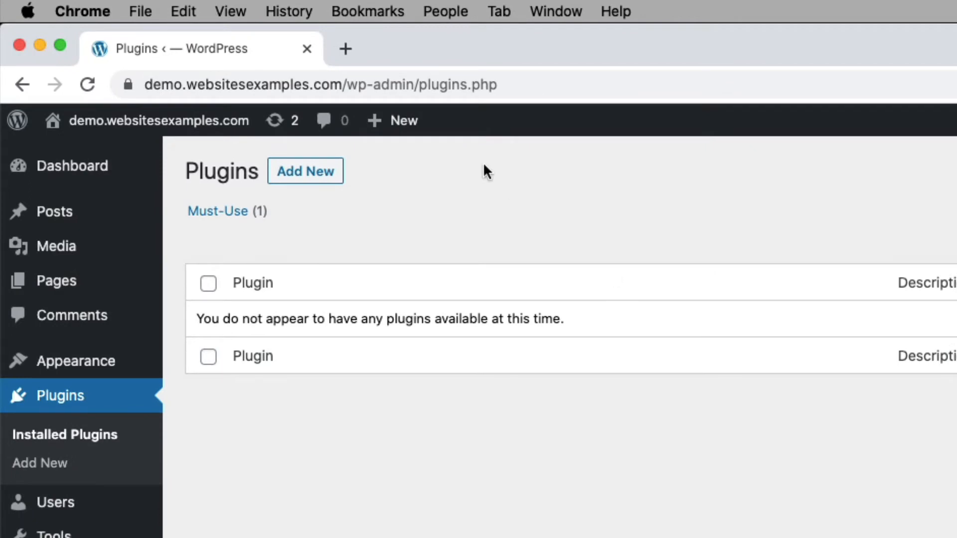
{"action": "mouse_move", "coordinate": [315, 104]}
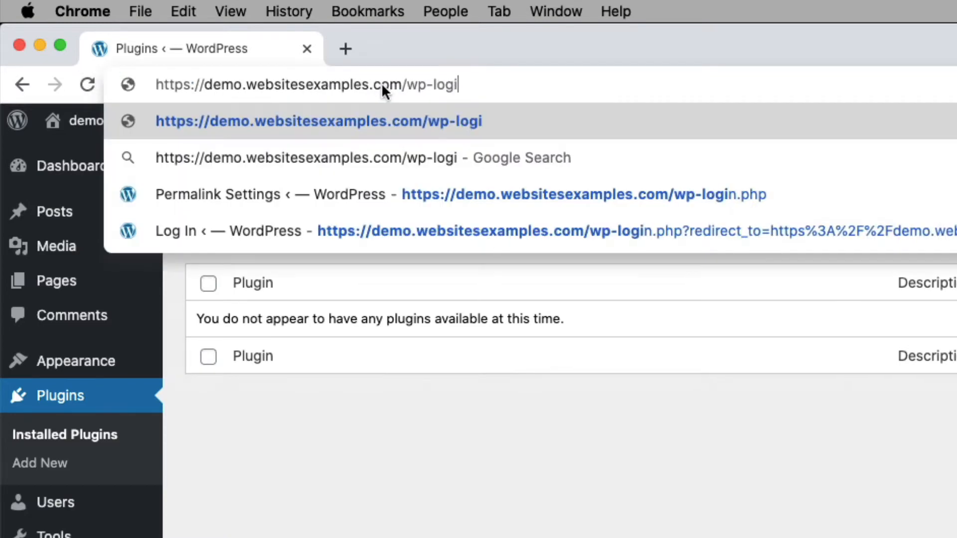
Open the site's /wp-login.php page and sign in to the WordPress admin
{"action": "type", "text": "n.php"}
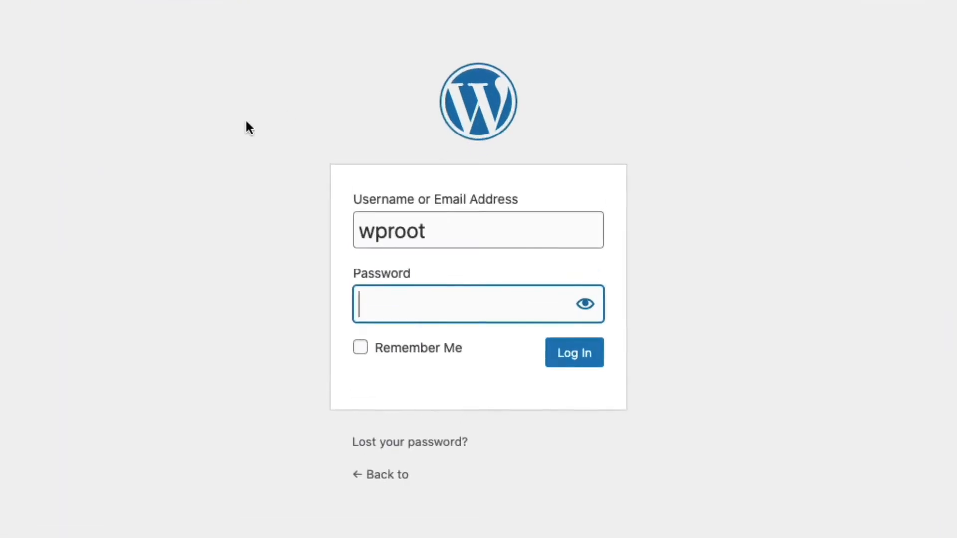
{"action": "left_click", "coordinate": [573, 352]}
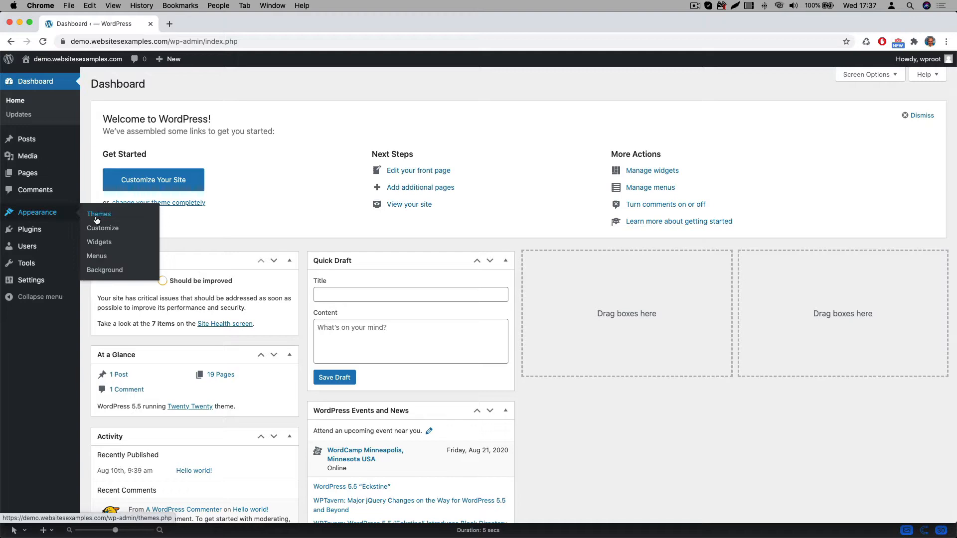
Search Appearance > Themes > Add New for 'oceanwp', then install and activate OceanWP
{"action": "left_click", "coordinate": [98, 214]}
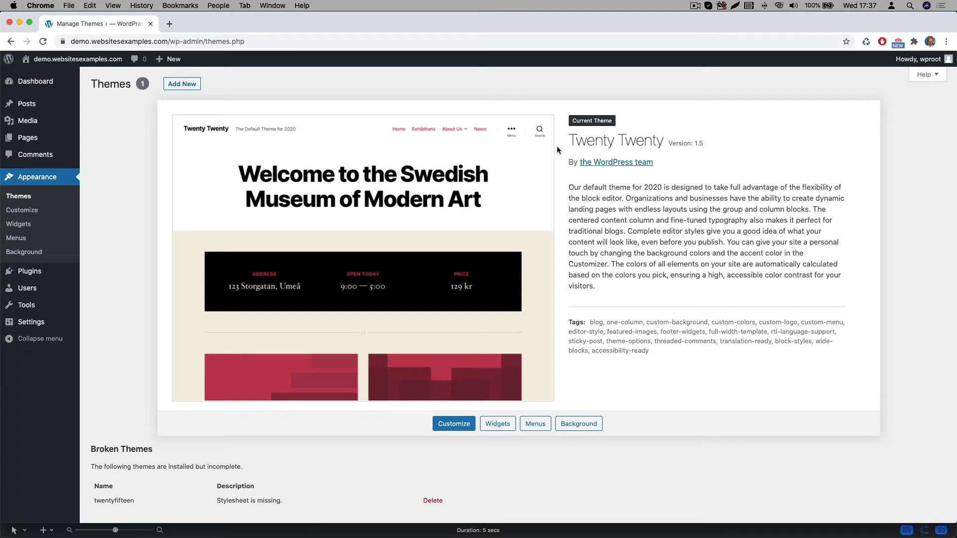
{"action": "double_click", "coordinate": [615, 141]}
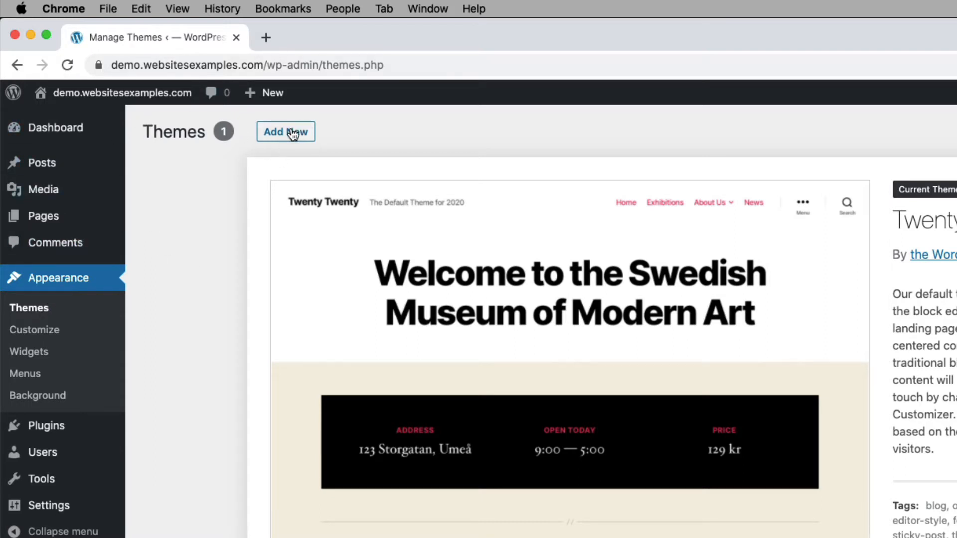
{"action": "type", "text": "oceanwp"}
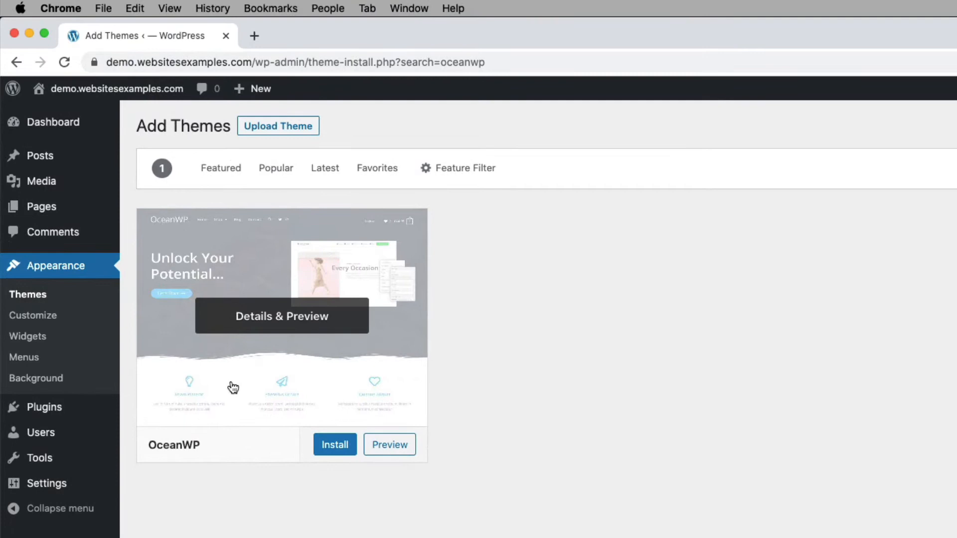
{"action": "left_click", "coordinate": [335, 444]}
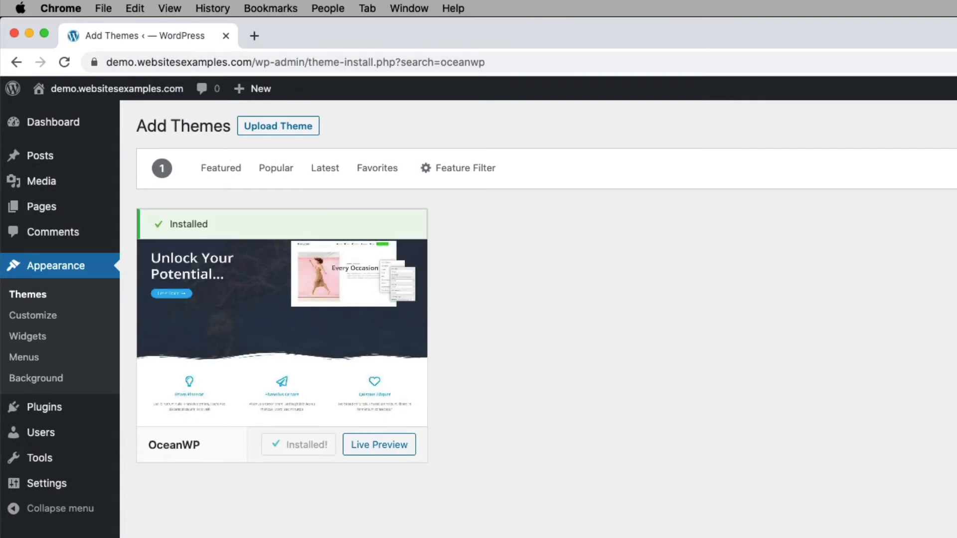
{"action": "mouse_move", "coordinate": [305, 449]}
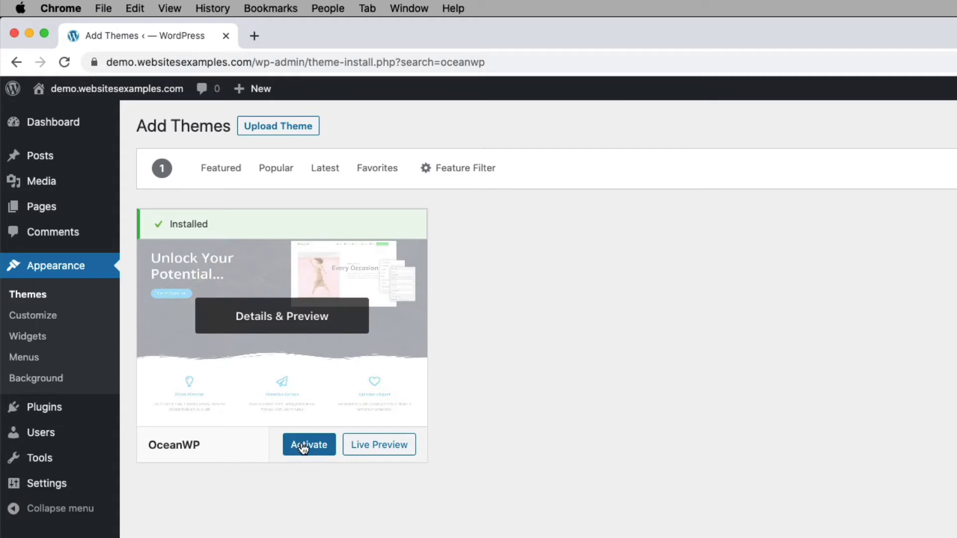
{"action": "left_click", "coordinate": [308, 444]}
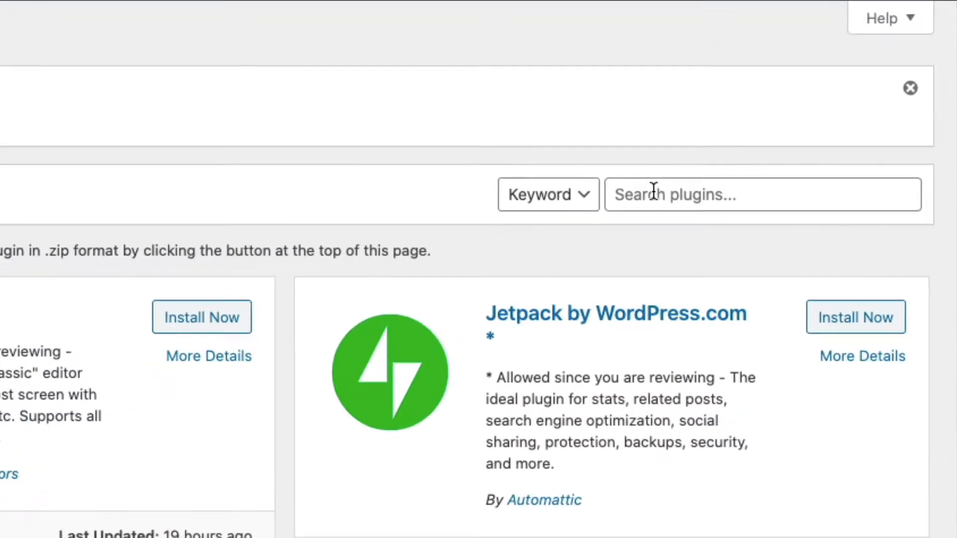
Search plugins for 'elementor', then install and activate Elementor Page Builder
{"action": "left_click", "coordinate": [761, 194]}
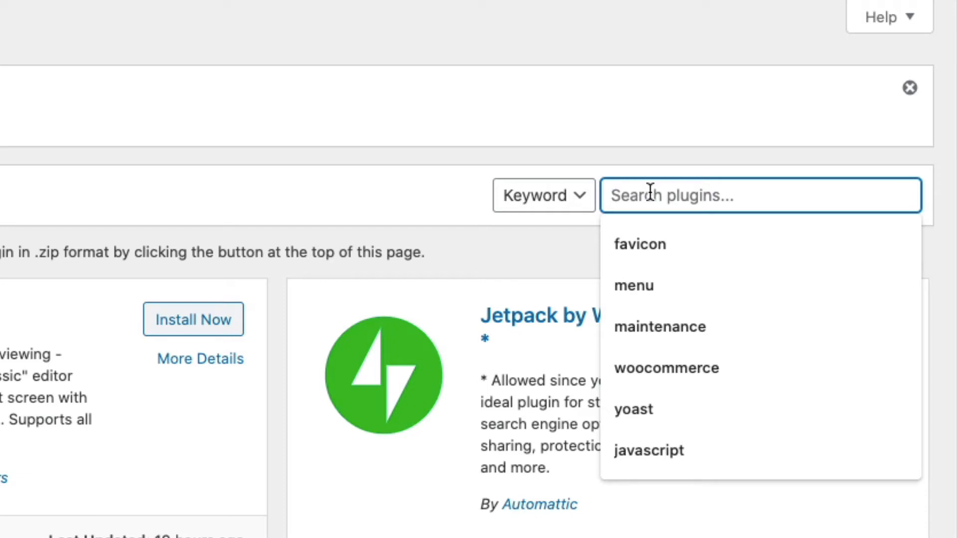
{"action": "type", "text": "elementor"}
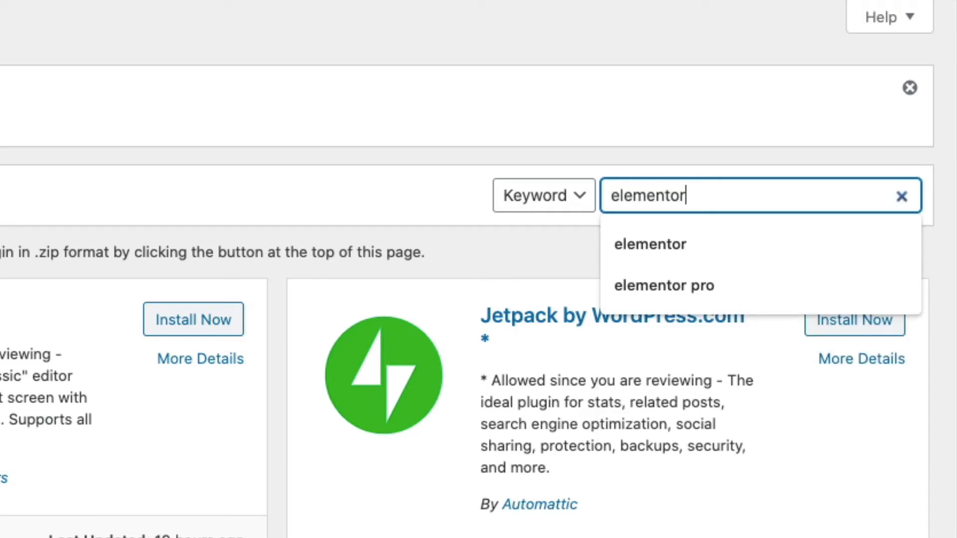
{"action": "left_click", "coordinate": [650, 244]}
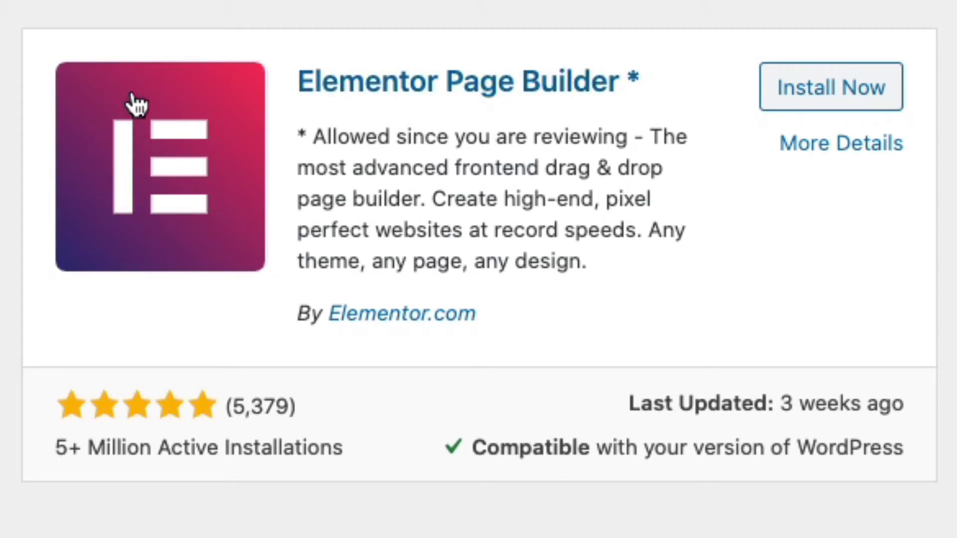
{"action": "mouse_move", "coordinate": [119, 201]}
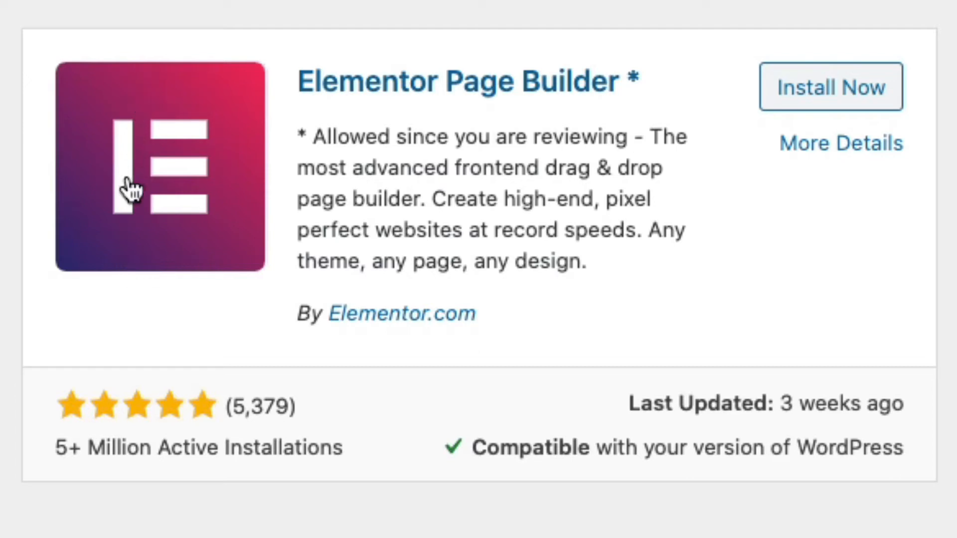
{"action": "mouse_move", "coordinate": [751, 138]}
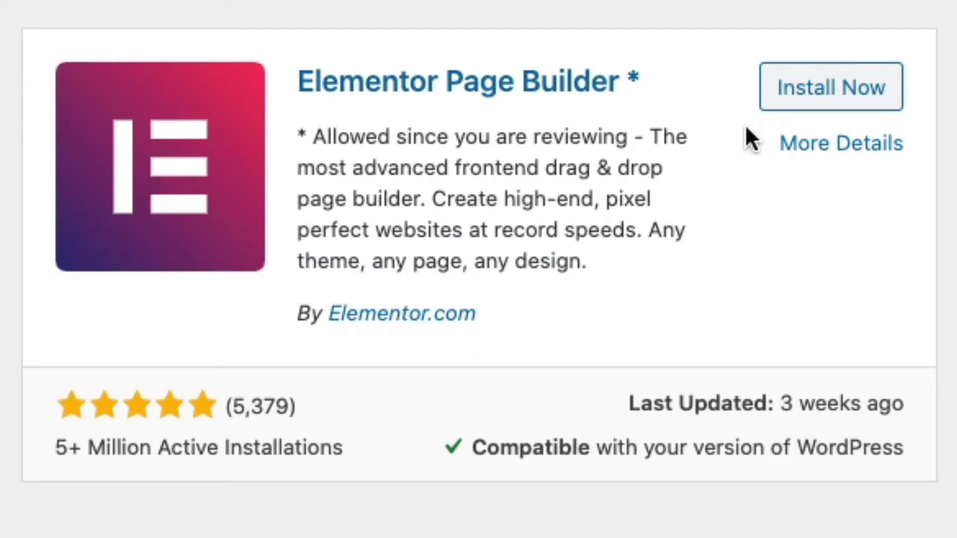
{"action": "mouse_move", "coordinate": [157, 413]}
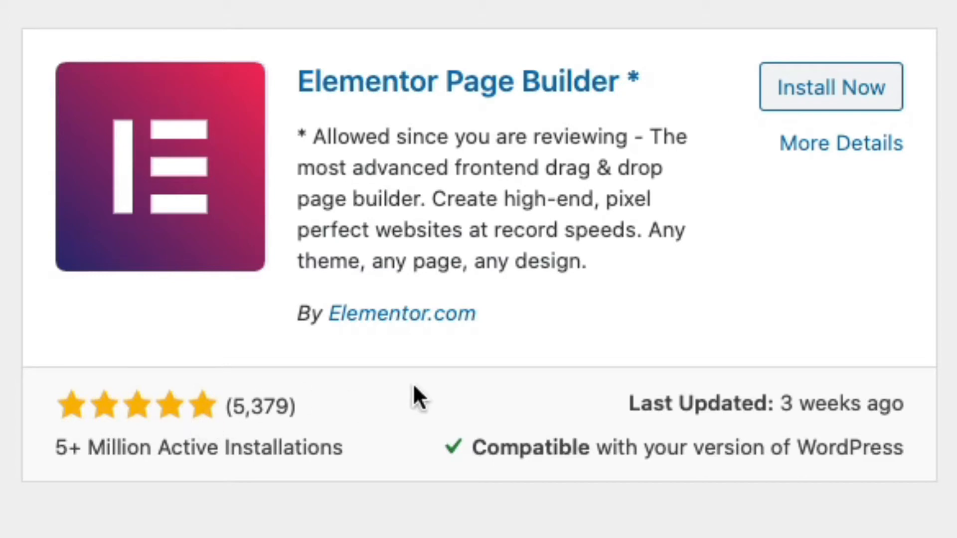
{"action": "mouse_move", "coordinate": [250, 397]}
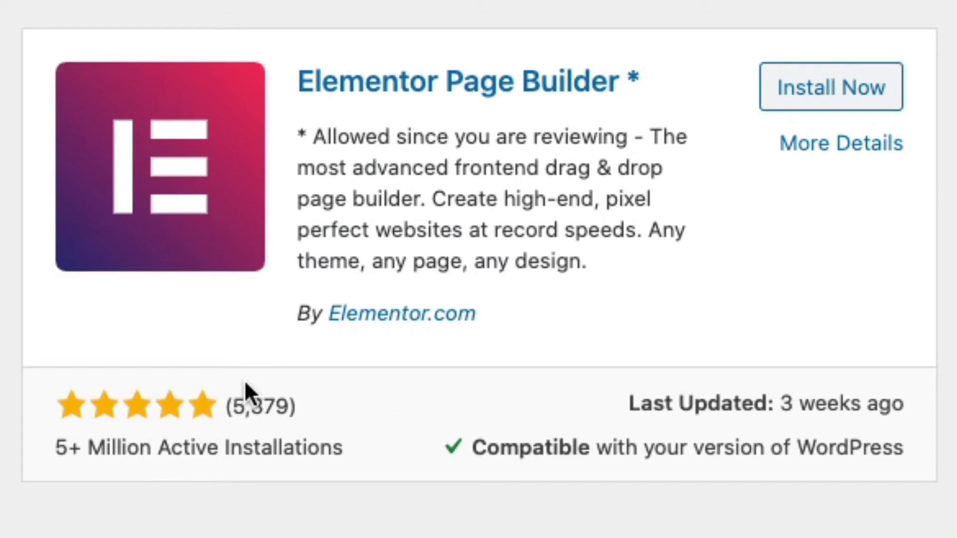
{"action": "mouse_move", "coordinate": [780, 127]}
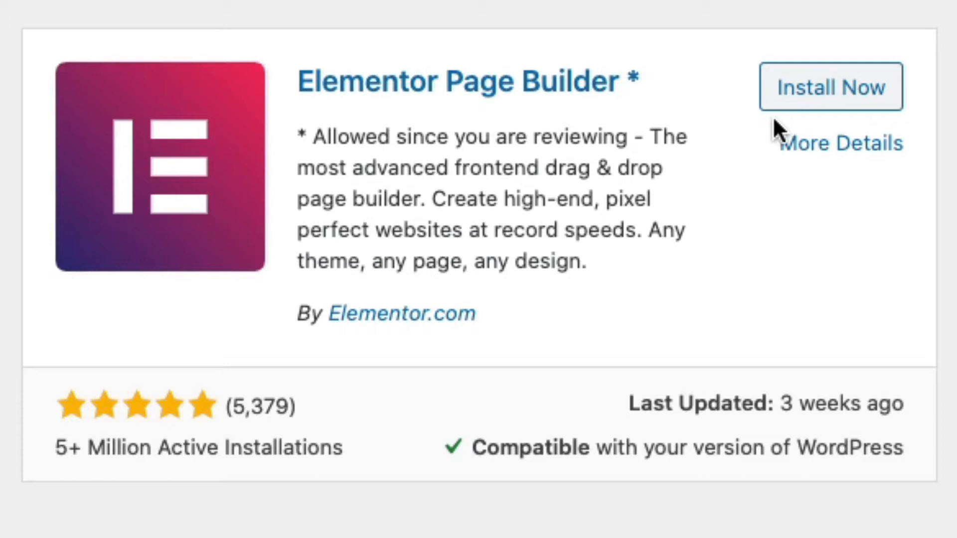
{"action": "left_click", "coordinate": [830, 86]}
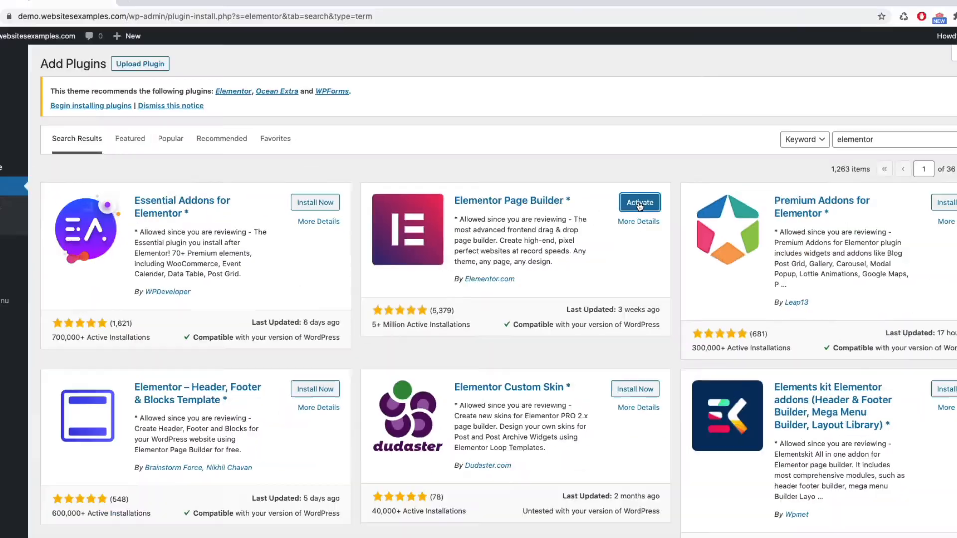
{"action": "left_click", "coordinate": [640, 202]}
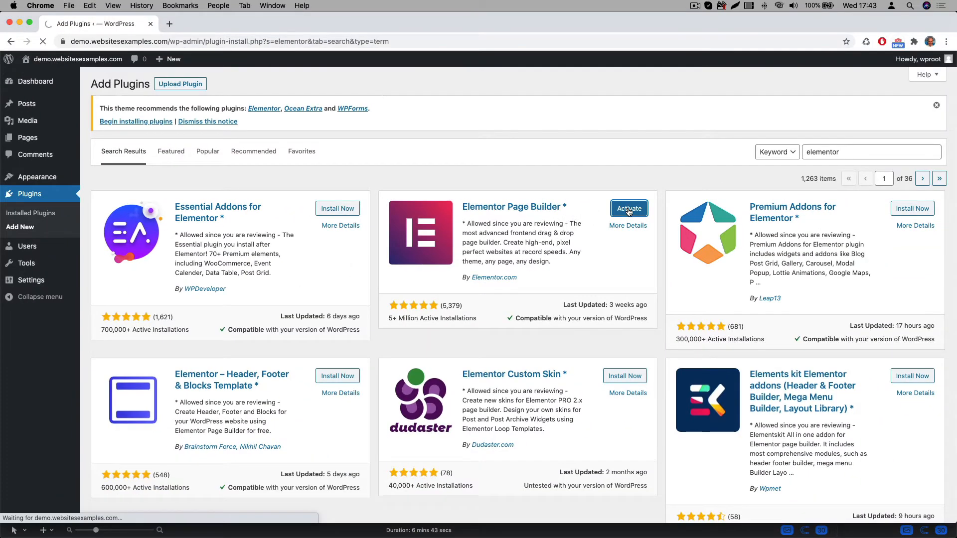
{"action": "left_click", "coordinate": [629, 209]}
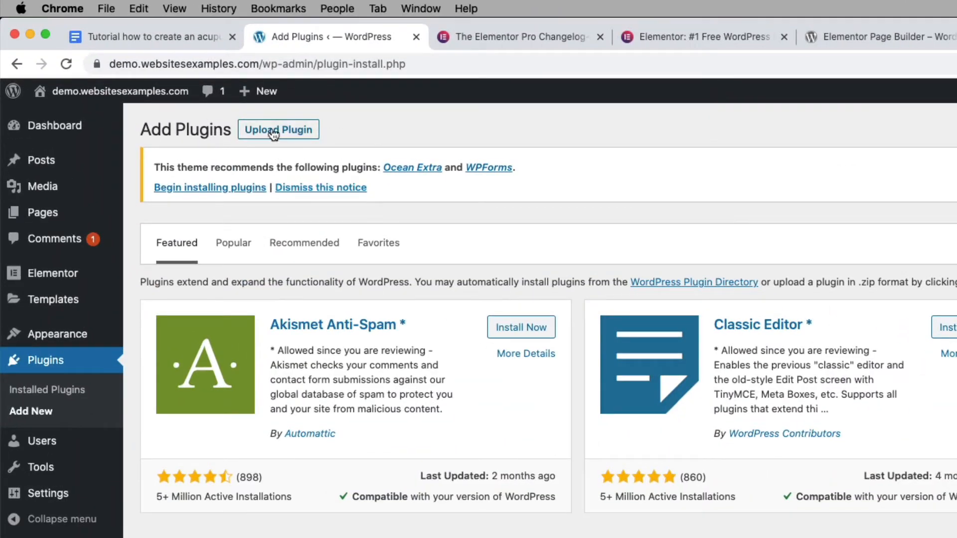
Upload elementor-pro-2.10.3.zip as a plugin, install it and activate Elementor Pro
{"action": "left_click", "coordinate": [277, 129]}
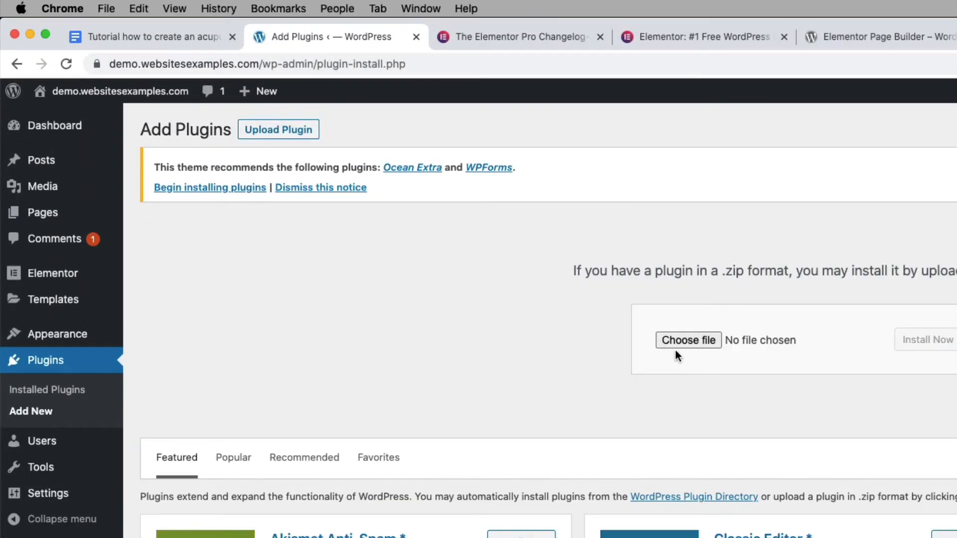
{"action": "left_click", "coordinate": [688, 340]}
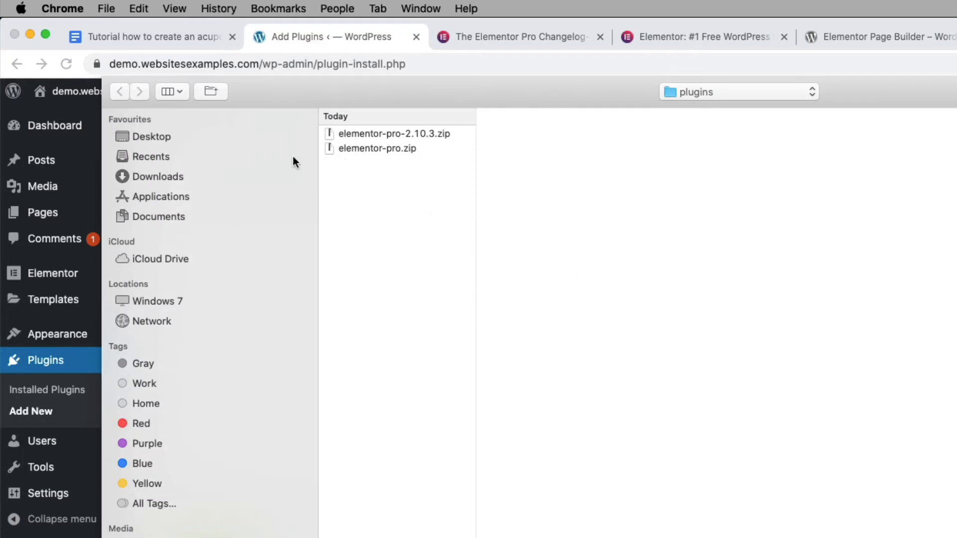
{"action": "left_click", "coordinate": [394, 134]}
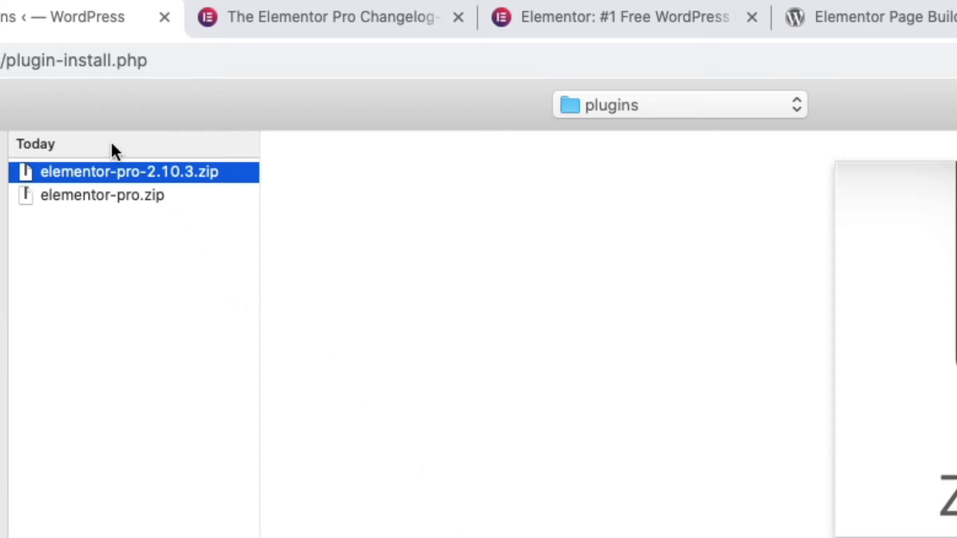
{"action": "mouse_move", "coordinate": [221, 194]}
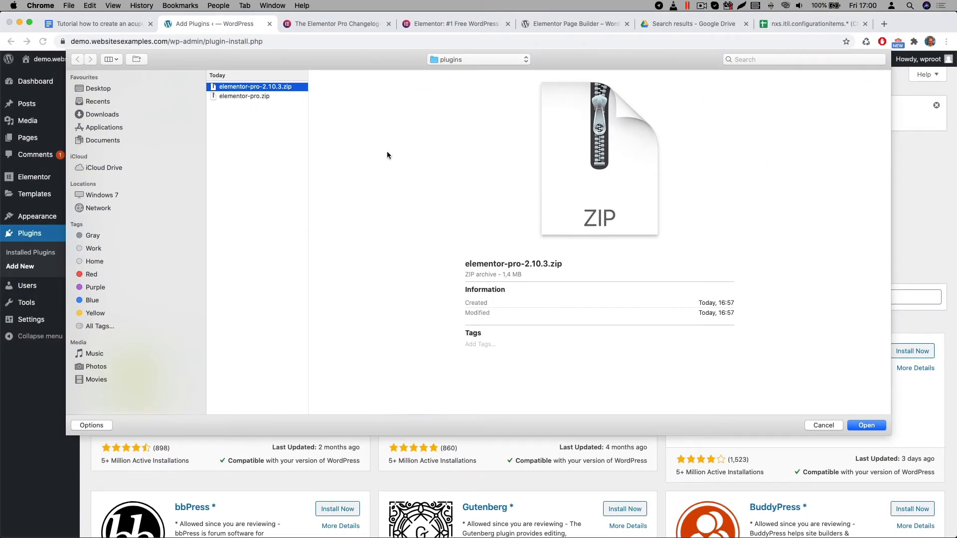
{"action": "left_click", "coordinate": [867, 425]}
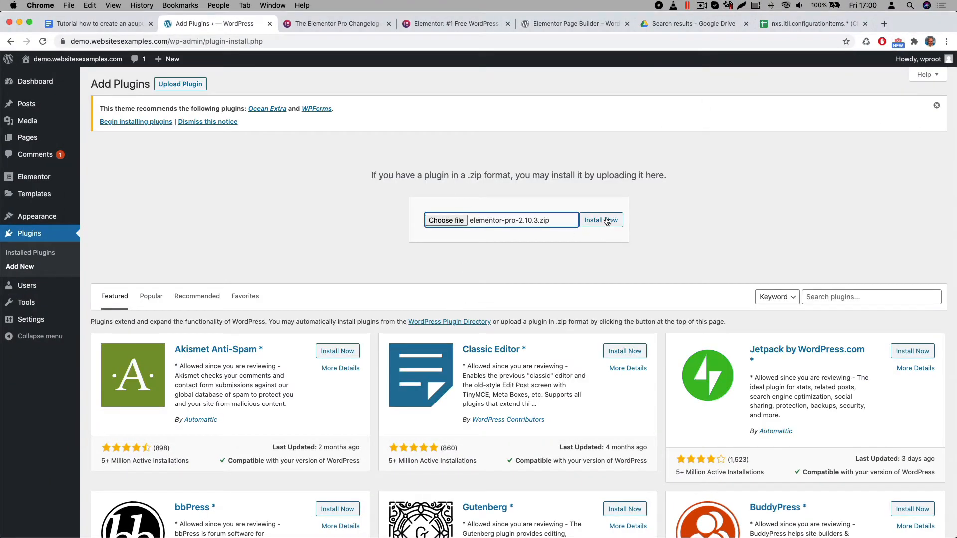
{"action": "left_click", "coordinate": [601, 220]}
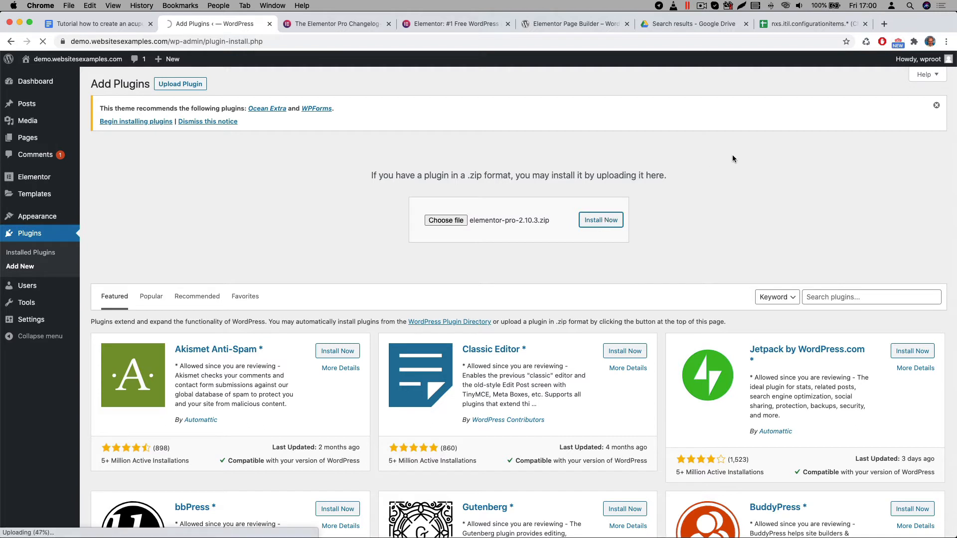
{"action": "left_click", "coordinate": [600, 220]}
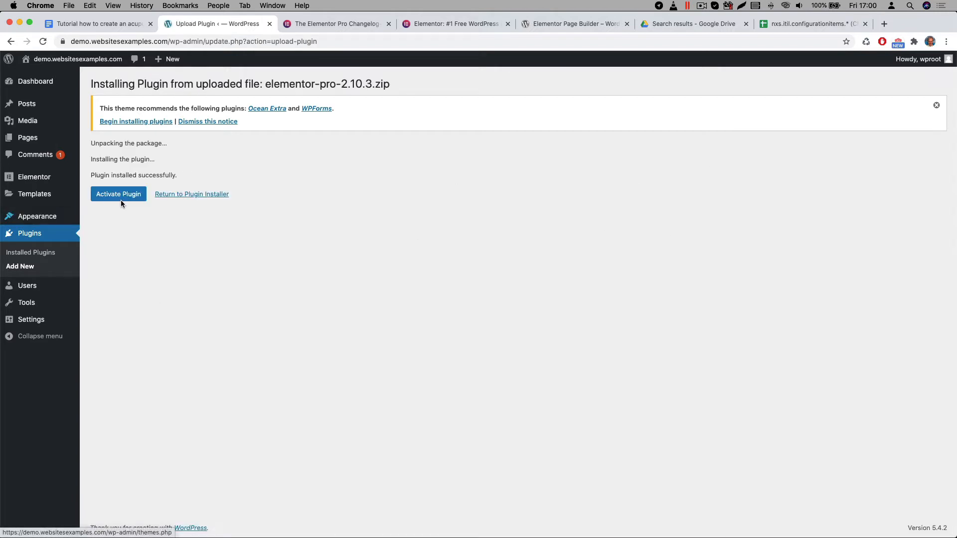
{"action": "left_click", "coordinate": [118, 194]}
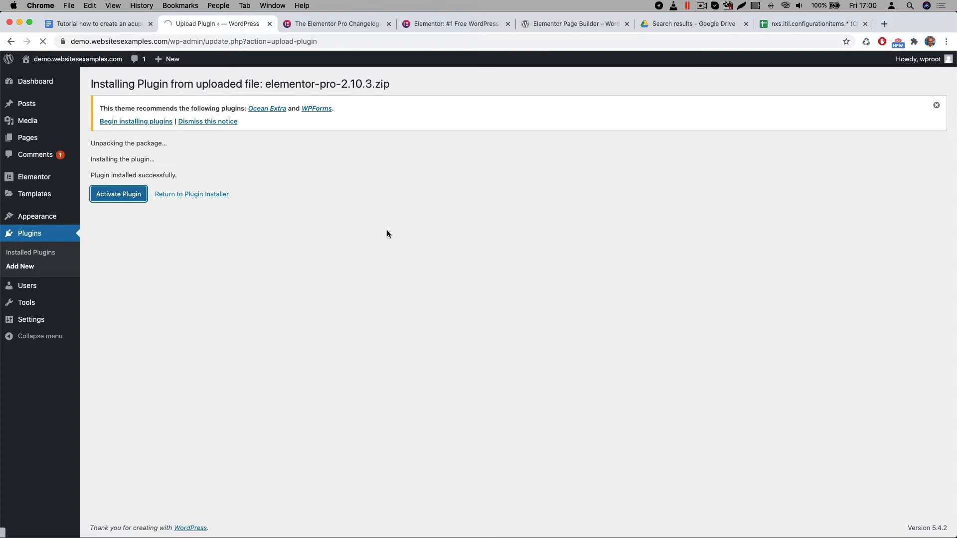
{"action": "left_click", "coordinate": [119, 194]}
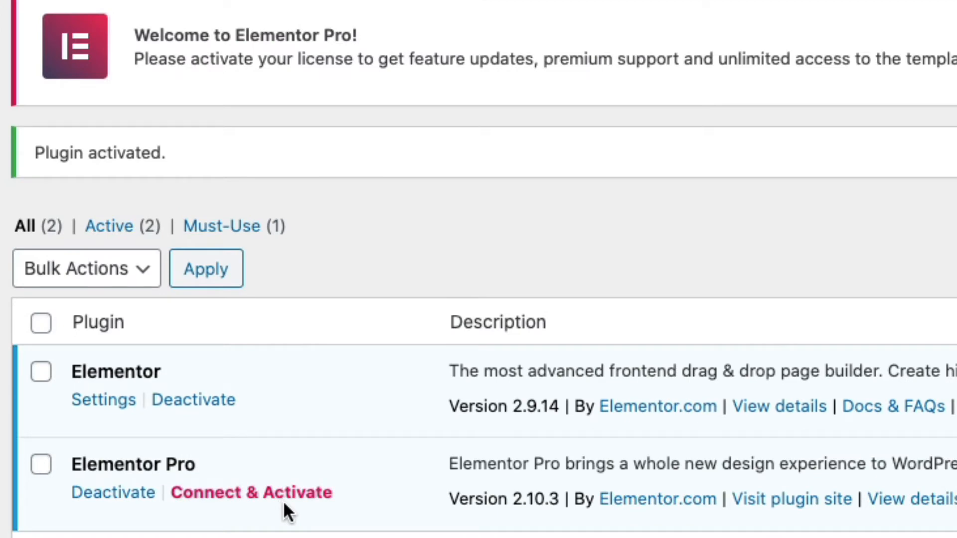
Connect Elementor Pro to a license account and activate the Expert license for this site
{"action": "left_click", "coordinate": [251, 493]}
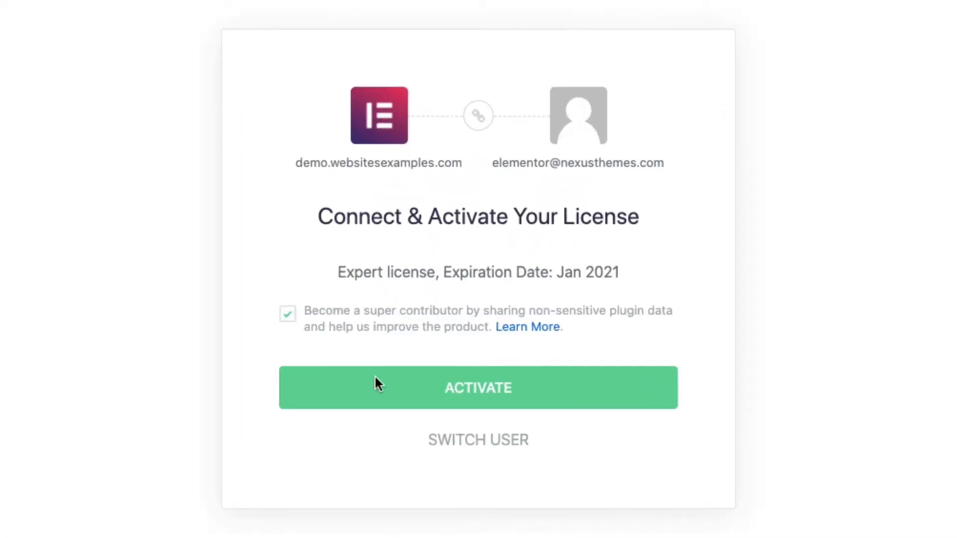
{"action": "left_click", "coordinate": [478, 388]}
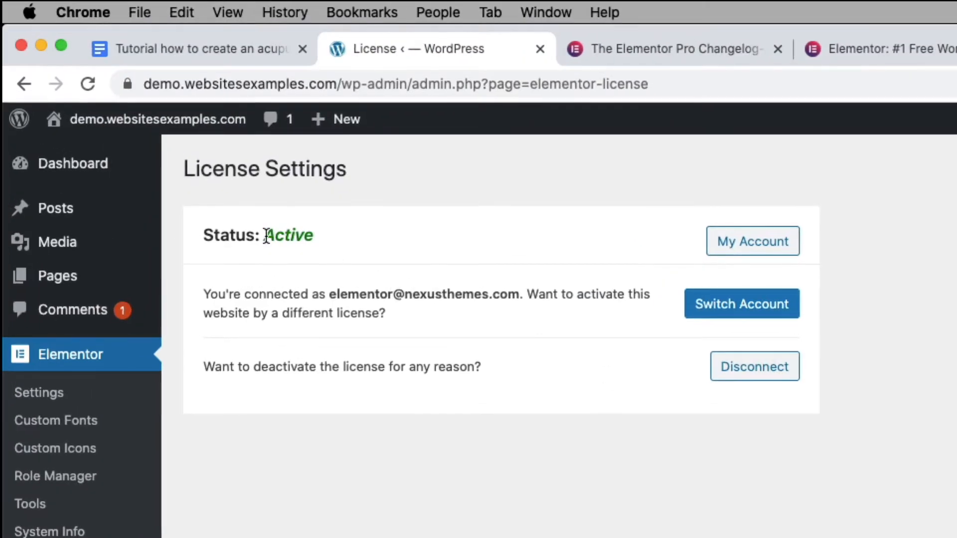
{"action": "mouse_move", "coordinate": [306, 324]}
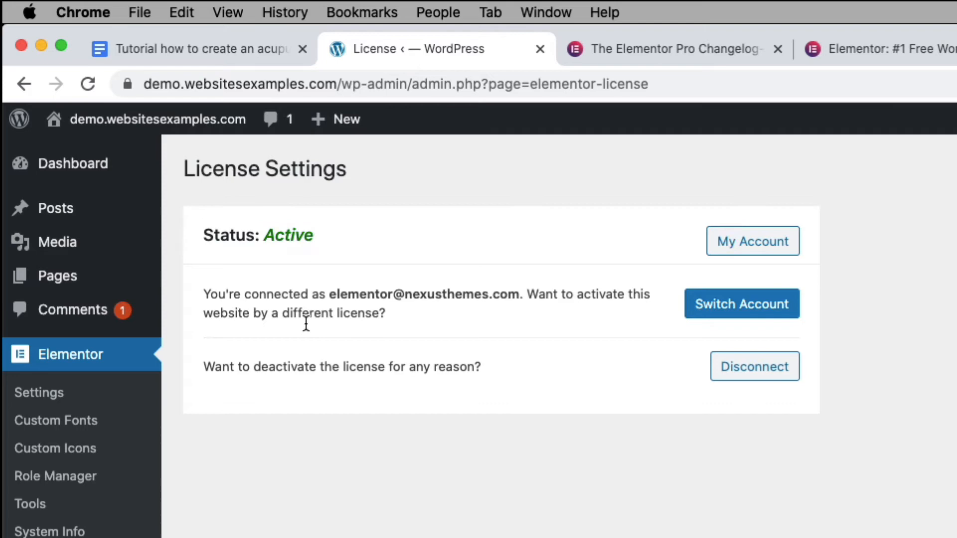
{"action": "mouse_move", "coordinate": [351, 494]}
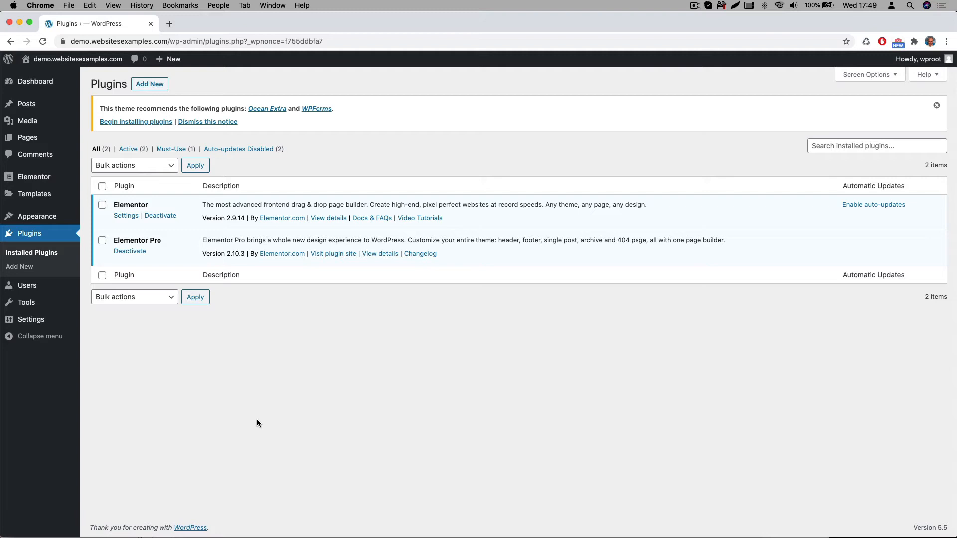
{"action": "mouse_move", "coordinate": [209, 336]}
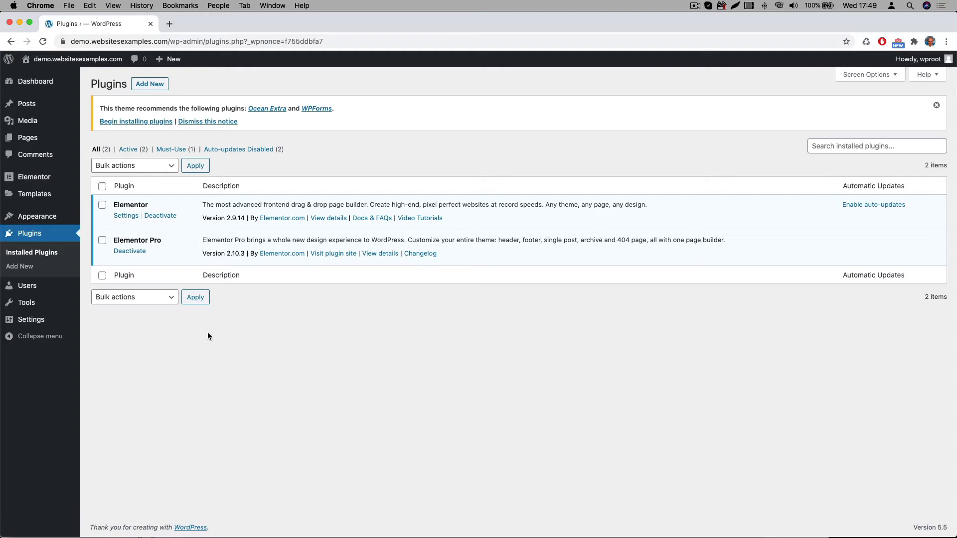
{"action": "mouse_move", "coordinate": [18, 267]}
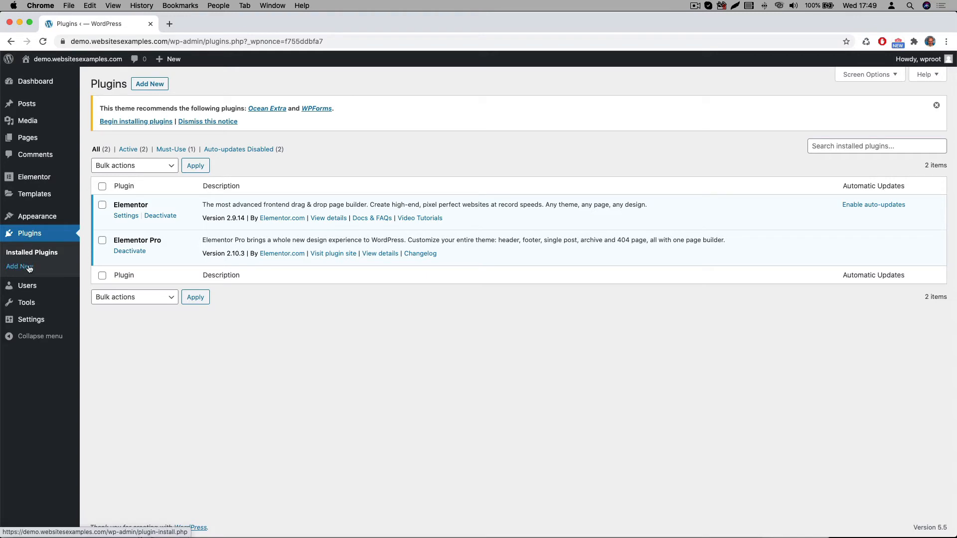
From Plugins > Add New, install and activate All-in-One WP Migration
{"action": "left_click", "coordinate": [19, 266]}
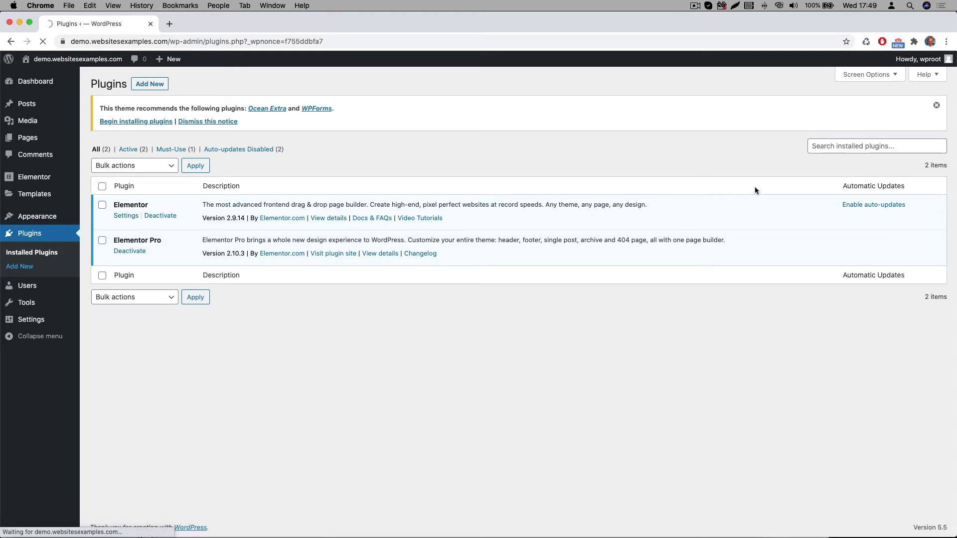
{"action": "left_click", "coordinate": [149, 83]}
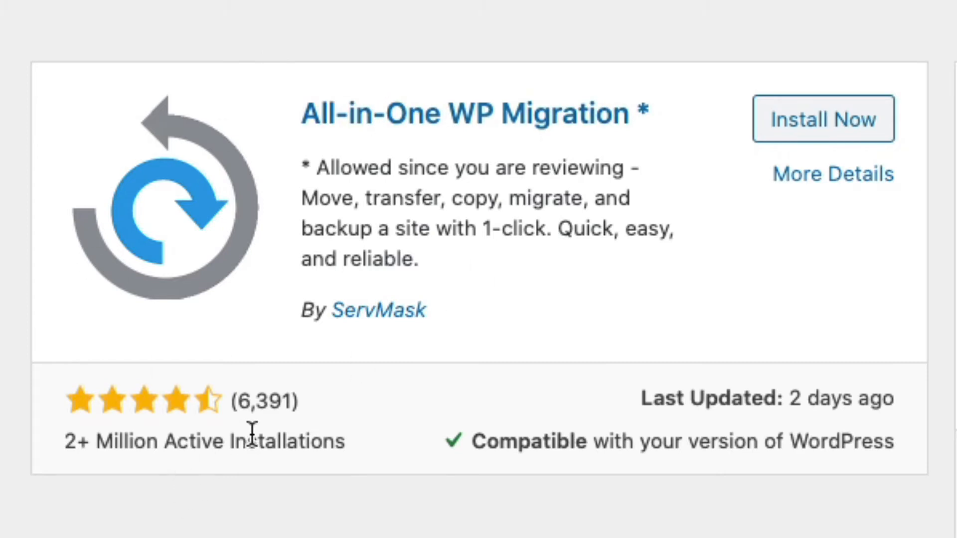
{"action": "mouse_move", "coordinate": [171, 406]}
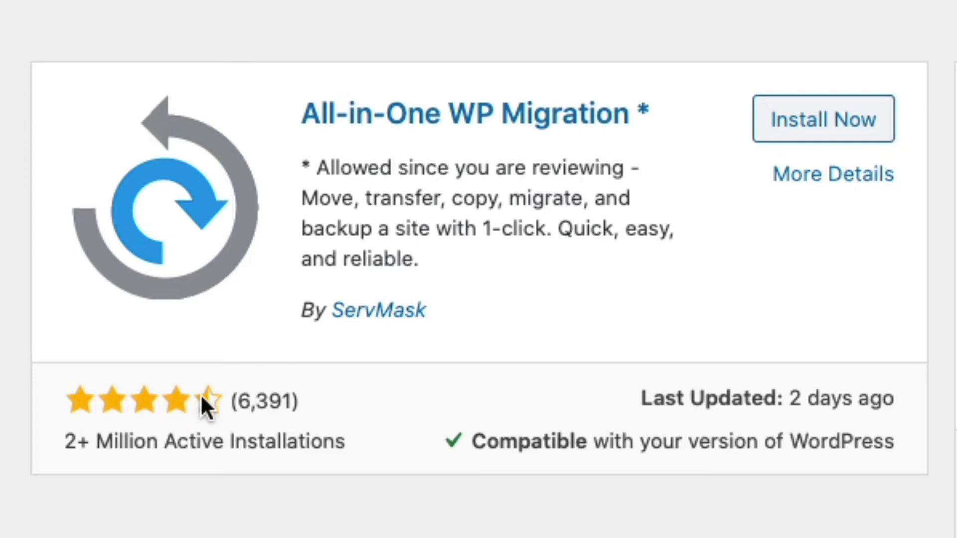
{"action": "mouse_move", "coordinate": [243, 522]}
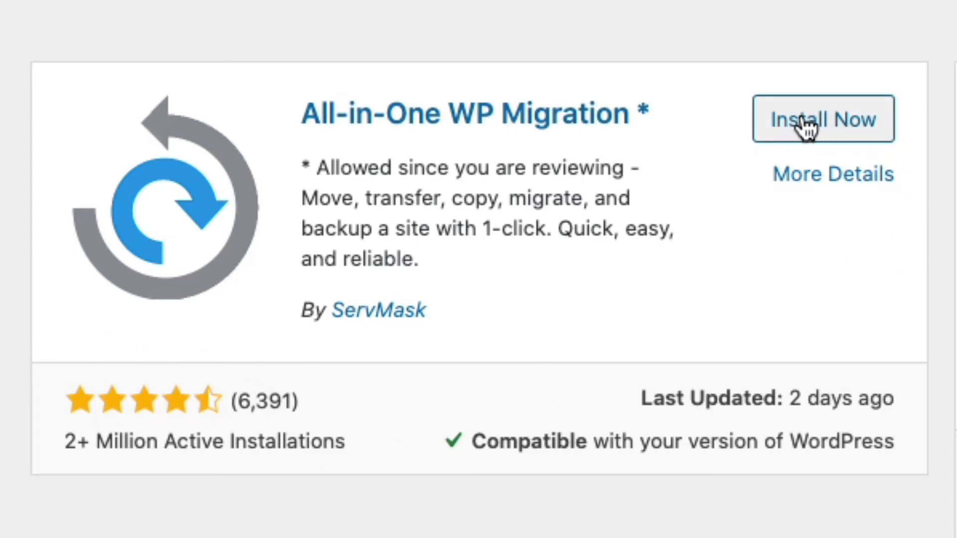
{"action": "left_click", "coordinate": [823, 119]}
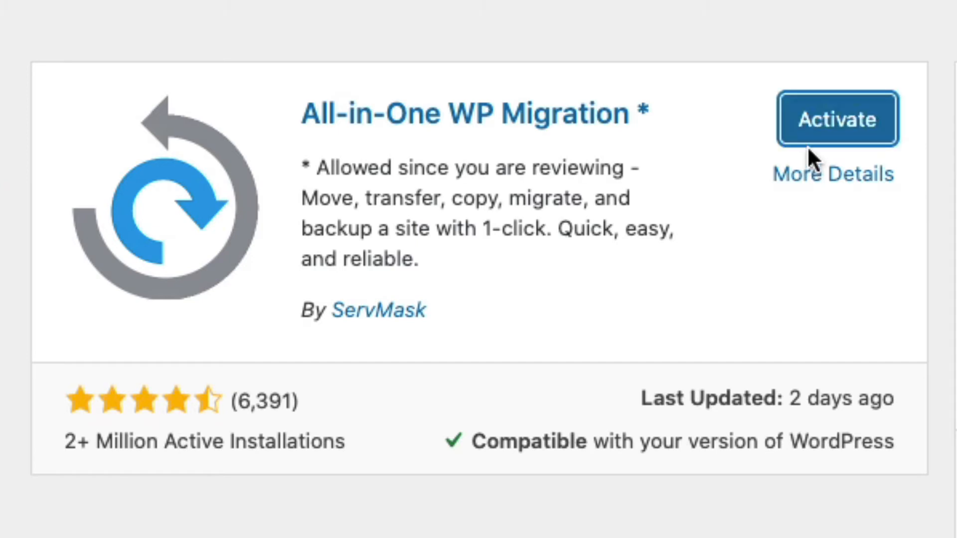
{"action": "left_click", "coordinate": [342, 209]}
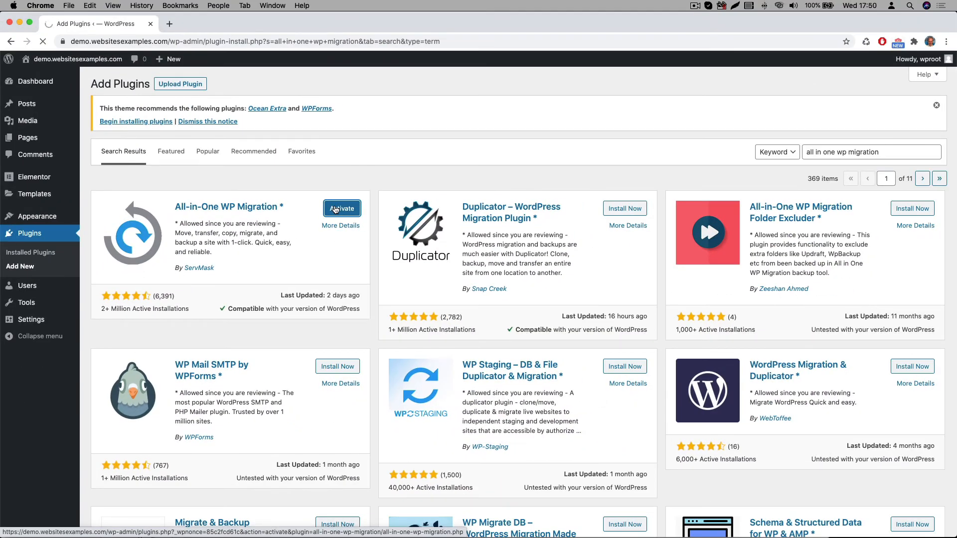
{"action": "left_click", "coordinate": [342, 208]}
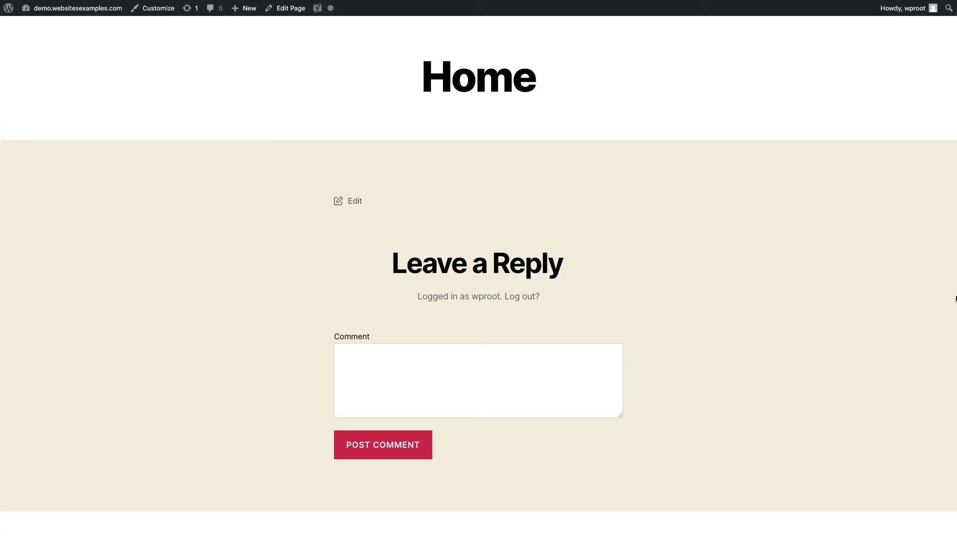
{"action": "scroll", "scroll_direction": "down", "scroll_amount": 3}
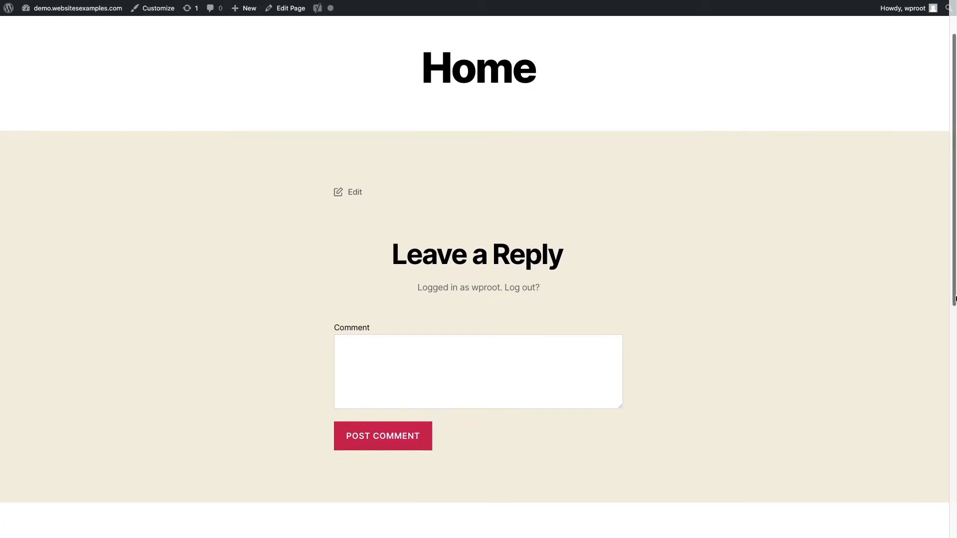
{"action": "scroll", "scroll_direction": "down", "scroll_amount": 3}
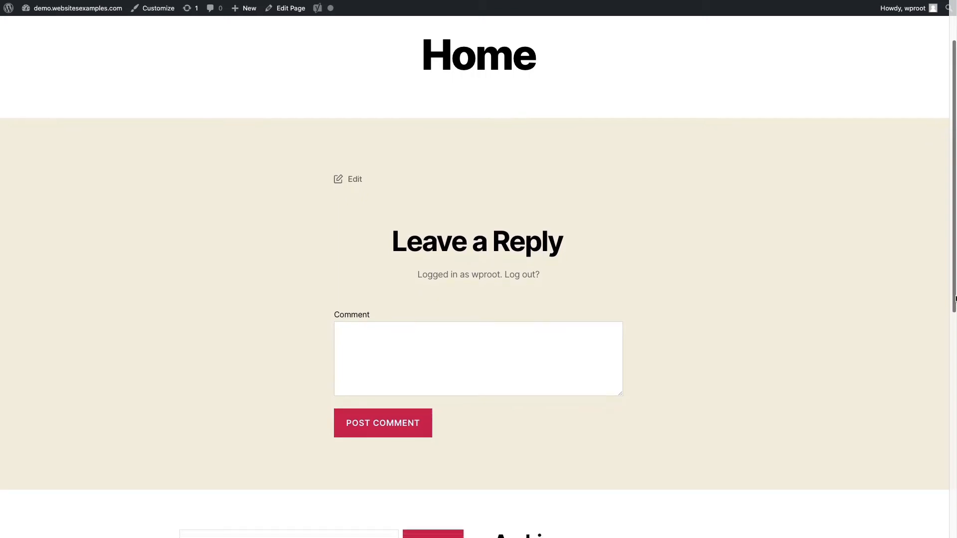
{"action": "scroll", "scroll_direction": "down", "scroll_amount": 3}
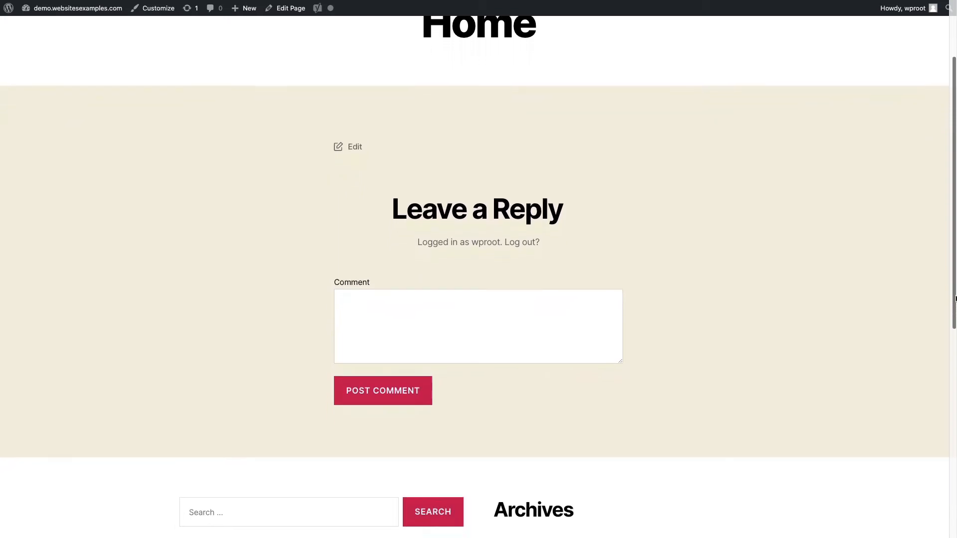
{"action": "scroll", "scroll_direction": "down", "scroll_amount": 3}
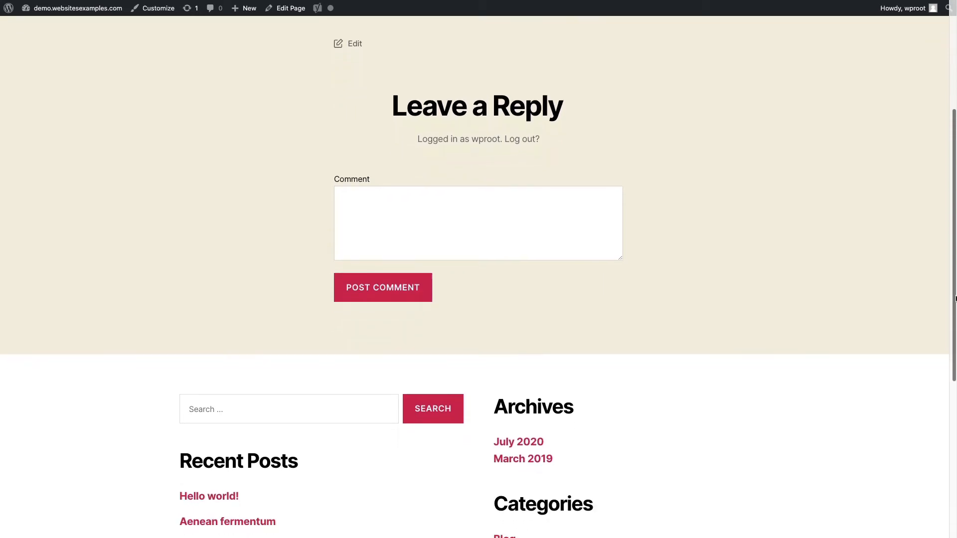
{"action": "scroll", "scroll_direction": "down", "scroll_amount": 3}
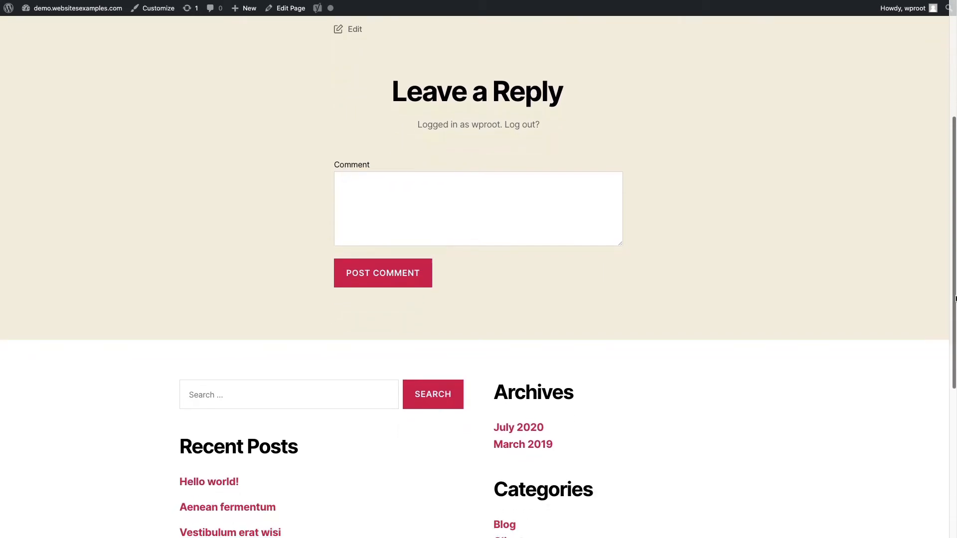
{"action": "scroll", "scroll_direction": "down", "scroll_amount": 3}
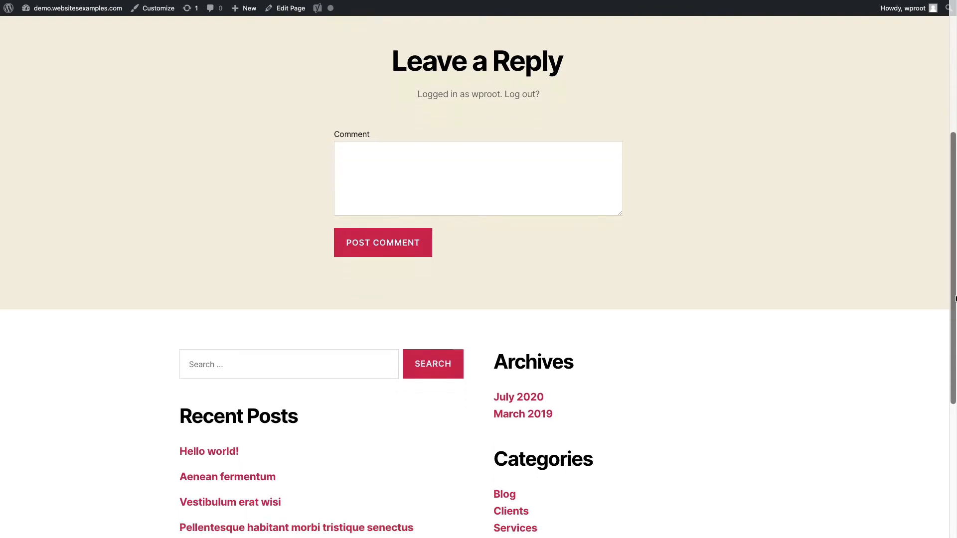
{"action": "scroll", "scroll_direction": "down", "scroll_amount": 3}
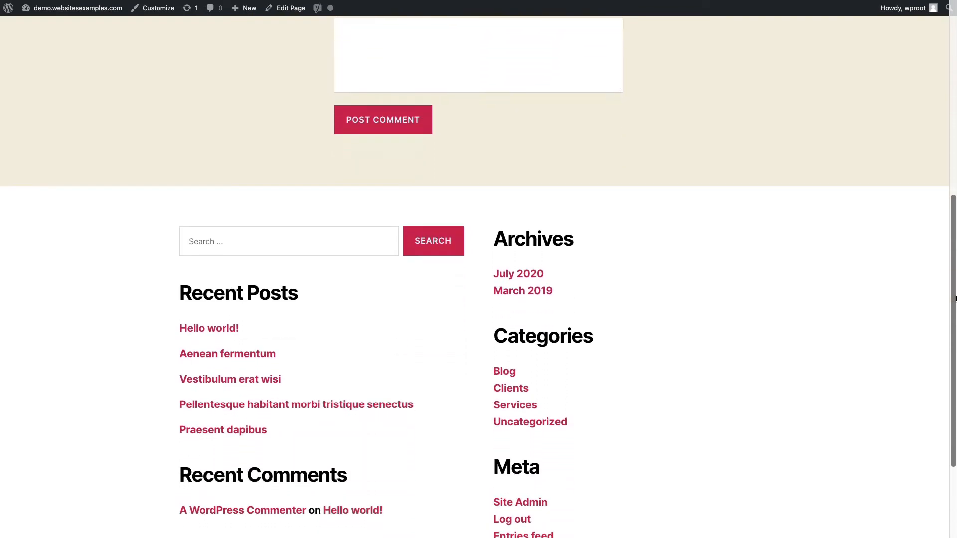
{"action": "scroll", "scroll_direction": "down", "scroll_amount": 3}
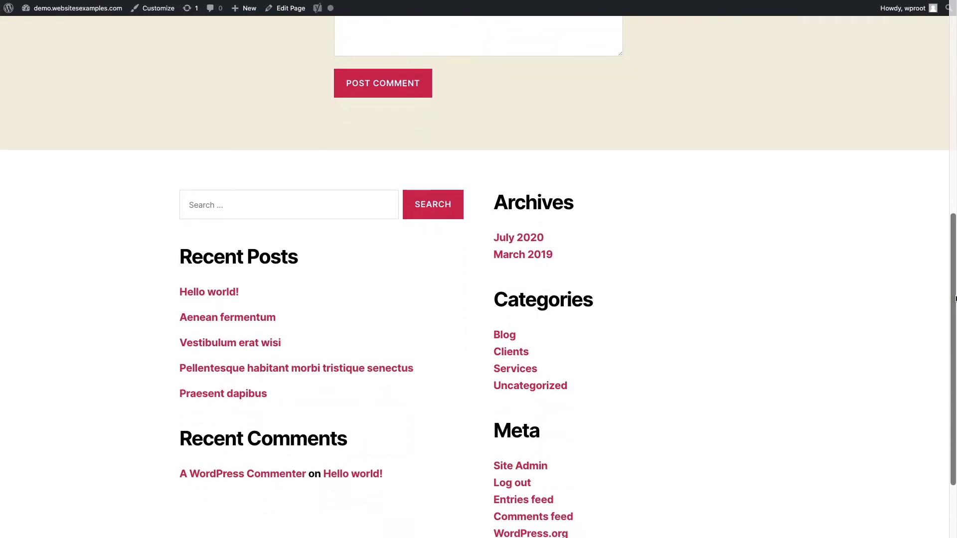
{"action": "scroll", "scroll_direction": "down", "scroll_amount": 3}
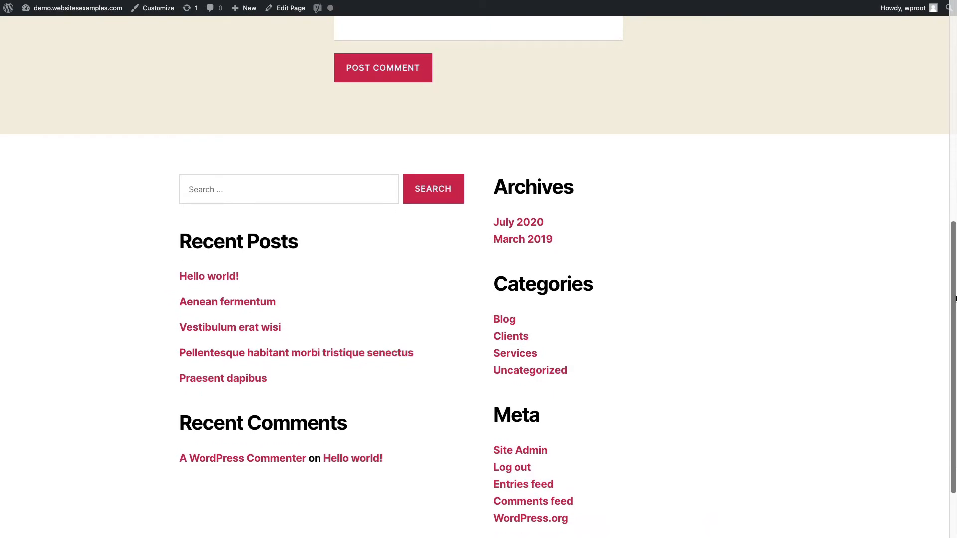
{"action": "scroll", "scroll_direction": "down", "scroll_amount": 3}
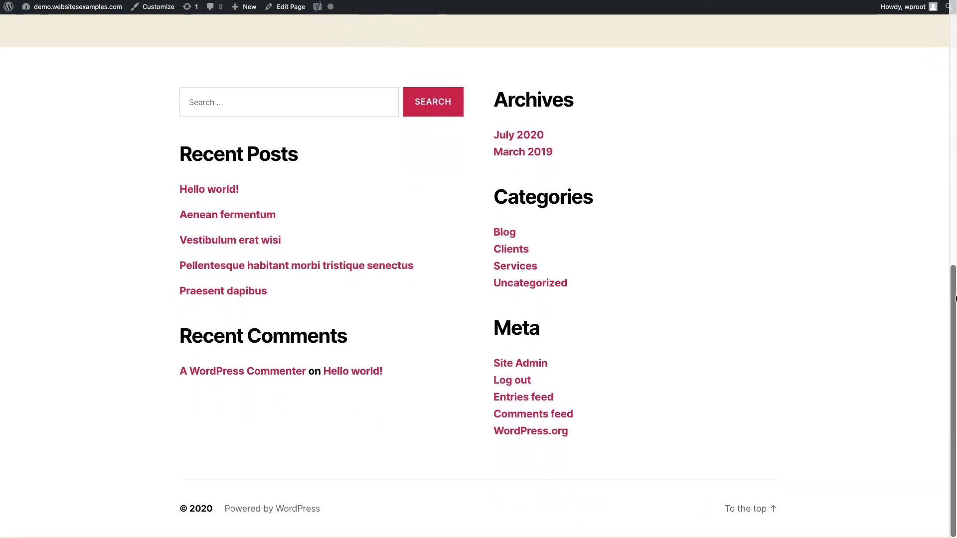
{"action": "scroll", "scroll_direction": "up", "scroll_amount": 3}
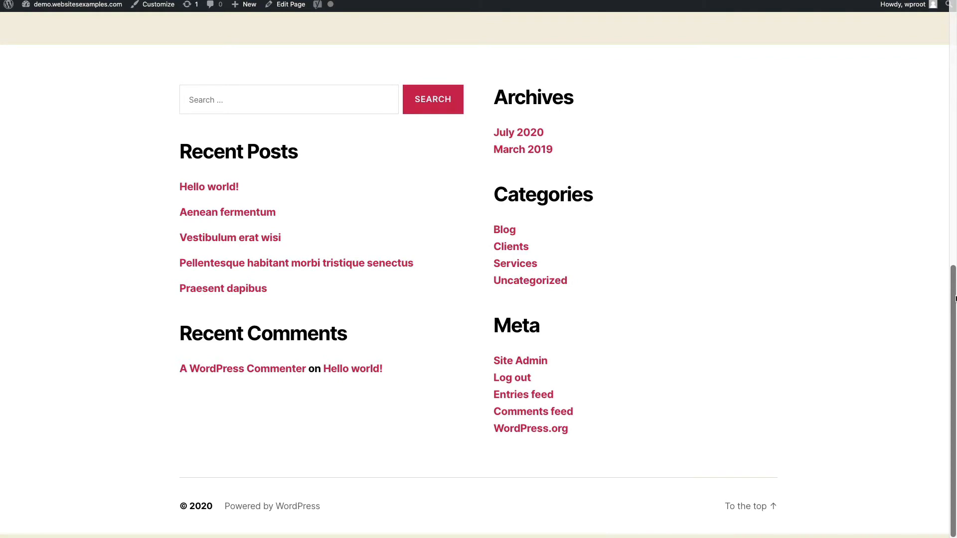
{"action": "scroll", "scroll_direction": "up", "scroll_amount": 3}
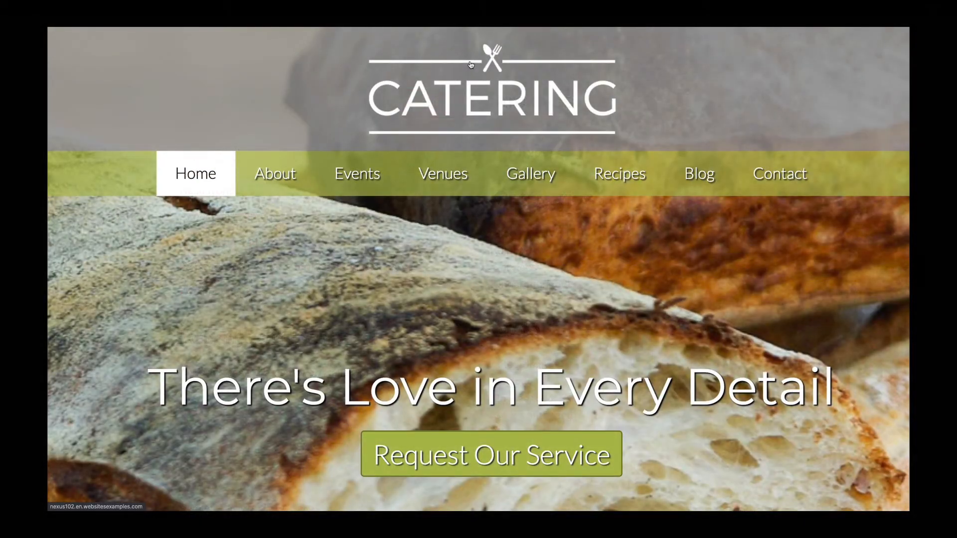
Scroll the catering demo homepage while browsing its About, Events and Gallery menus
{"action": "scroll", "scroll_direction": "down", "scroll_amount": 3}
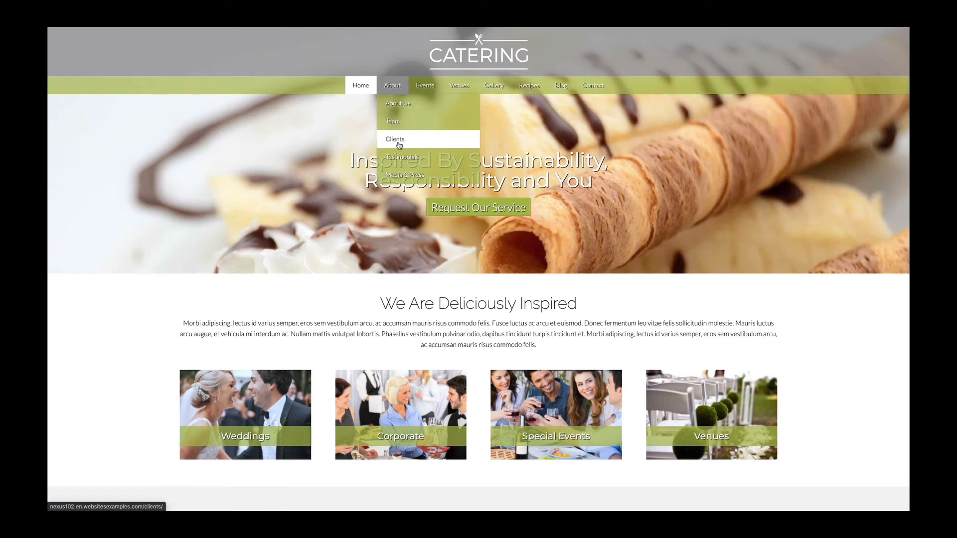
{"action": "mouse_move", "coordinate": [404, 175]}
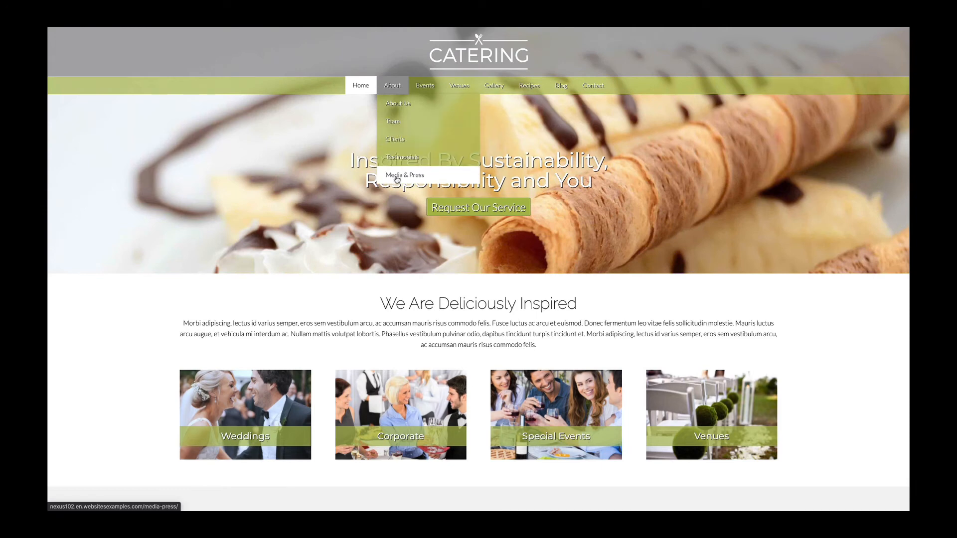
{"action": "mouse_move", "coordinate": [424, 85]}
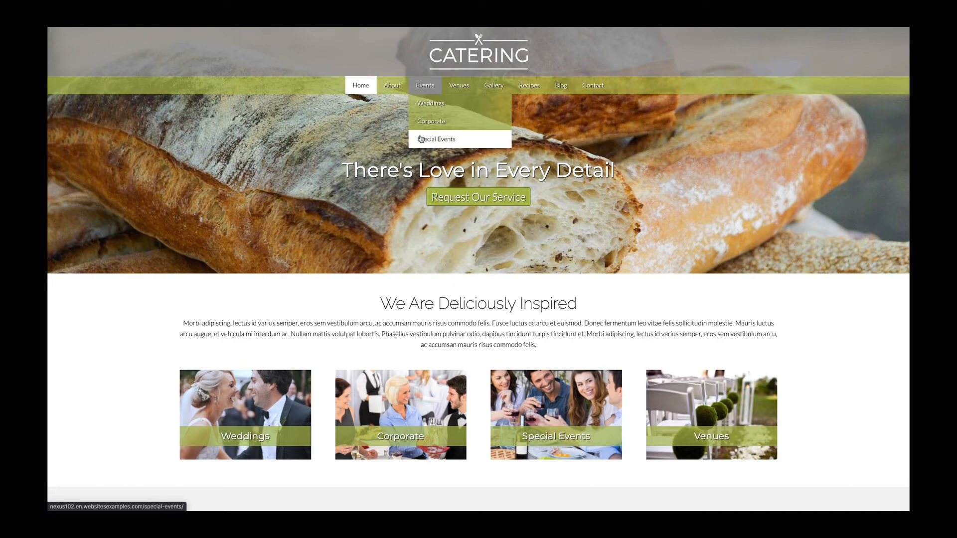
{"action": "mouse_move", "coordinate": [459, 85]}
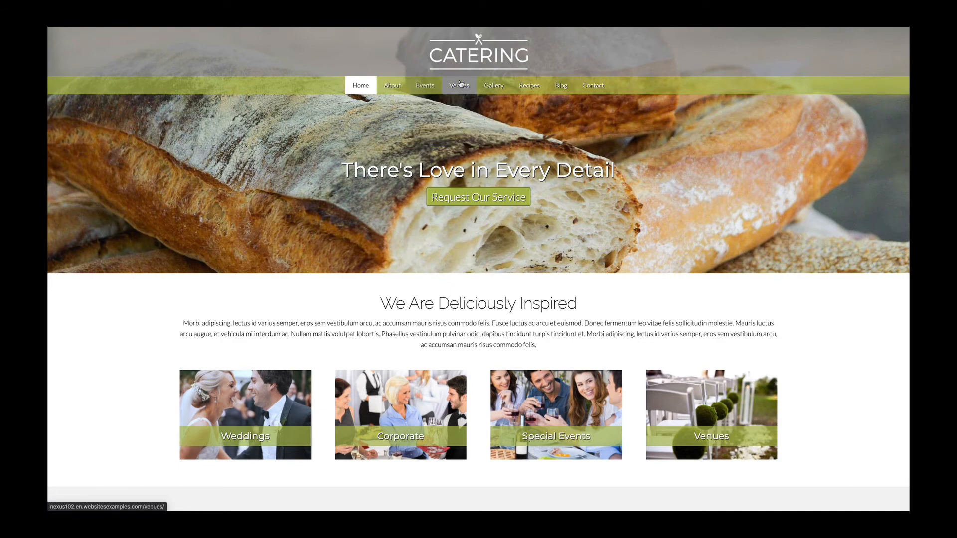
{"action": "mouse_move", "coordinate": [494, 85]}
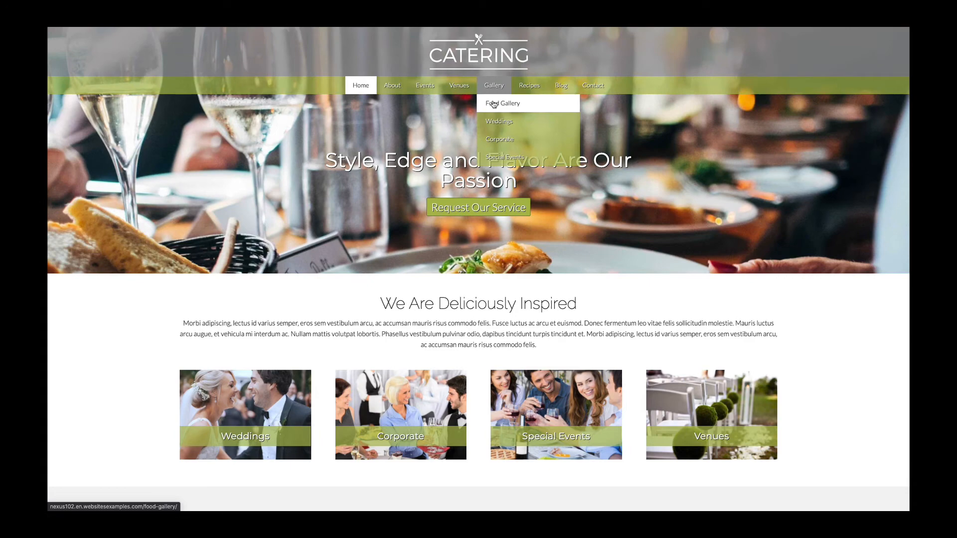
{"action": "mouse_move", "coordinate": [500, 139]}
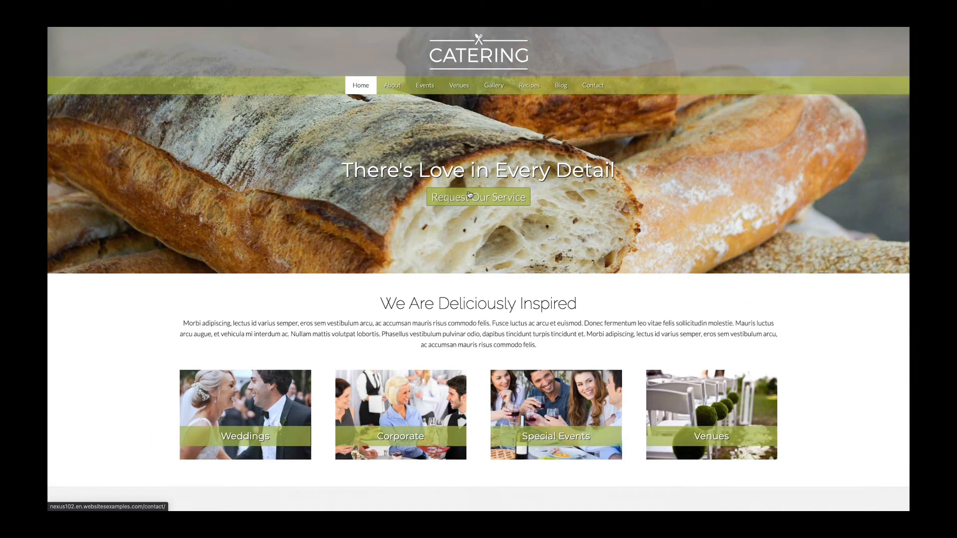
{"action": "scroll", "scroll_direction": "down", "scroll_amount": 3}
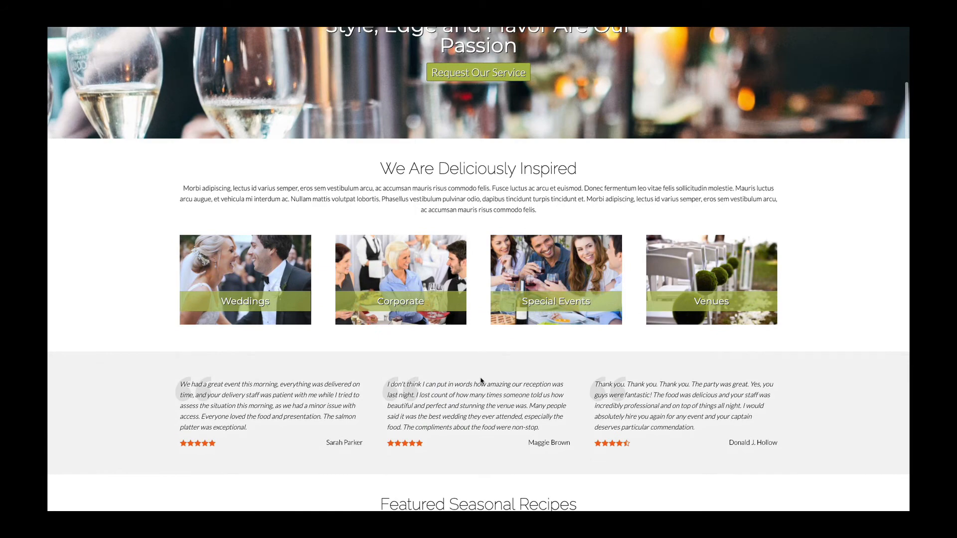
{"action": "scroll", "scroll_direction": "down", "scroll_amount": 3}
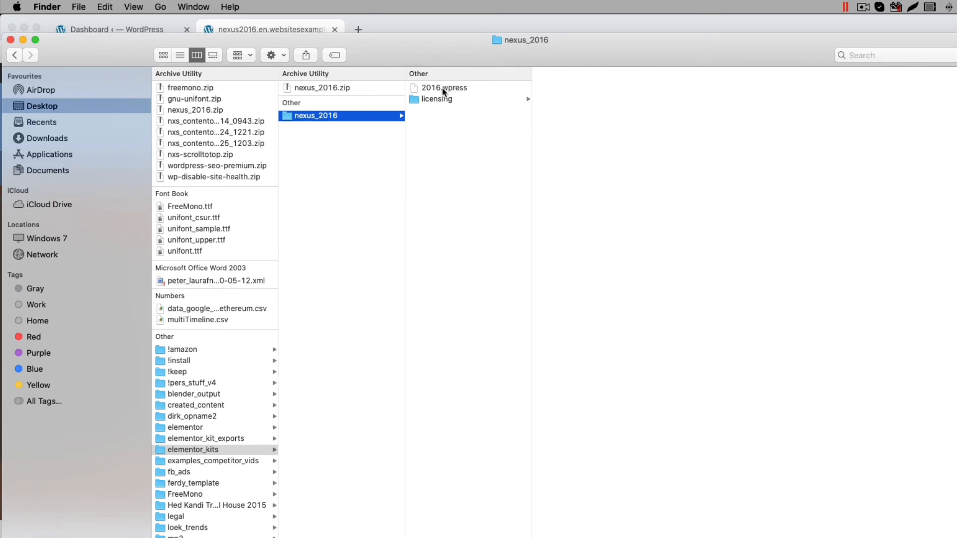
Select 2016.wpress in the nexus_2016 folder to view its 8 MB file details
{"action": "left_click", "coordinate": [444, 87]}
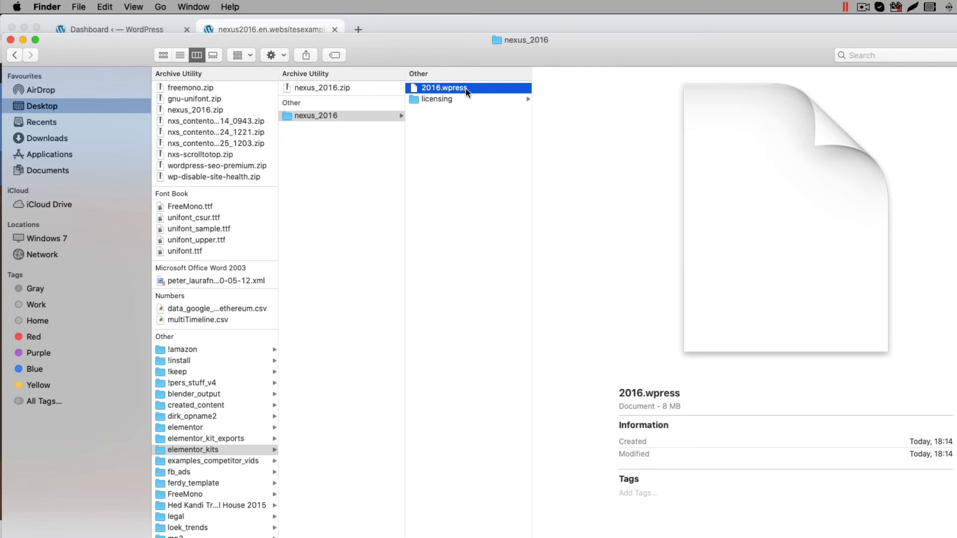
{"action": "mouse_move", "coordinate": [471, 103]}
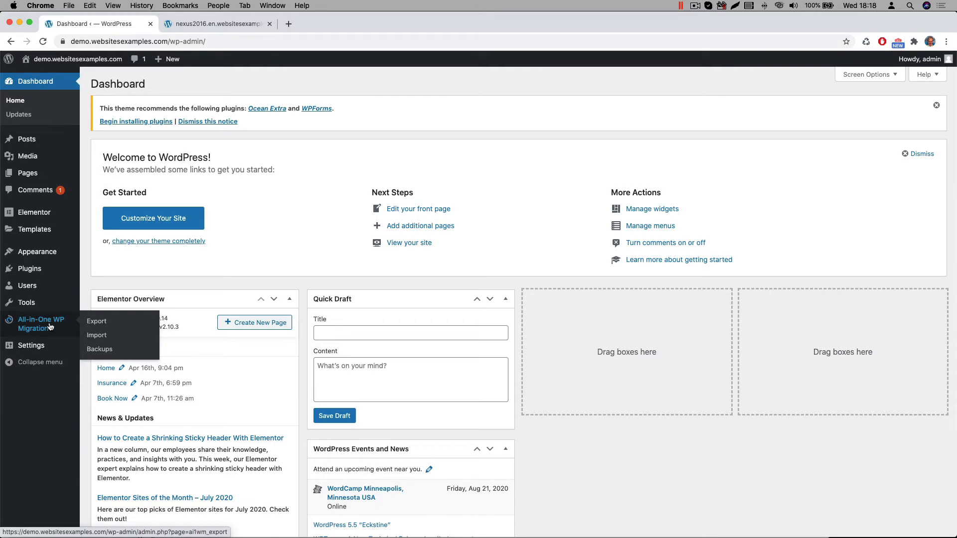
Import 2016.wpress via All-in-One WP Migration's Import From File and dismiss the success message
{"action": "left_click", "coordinate": [96, 335]}
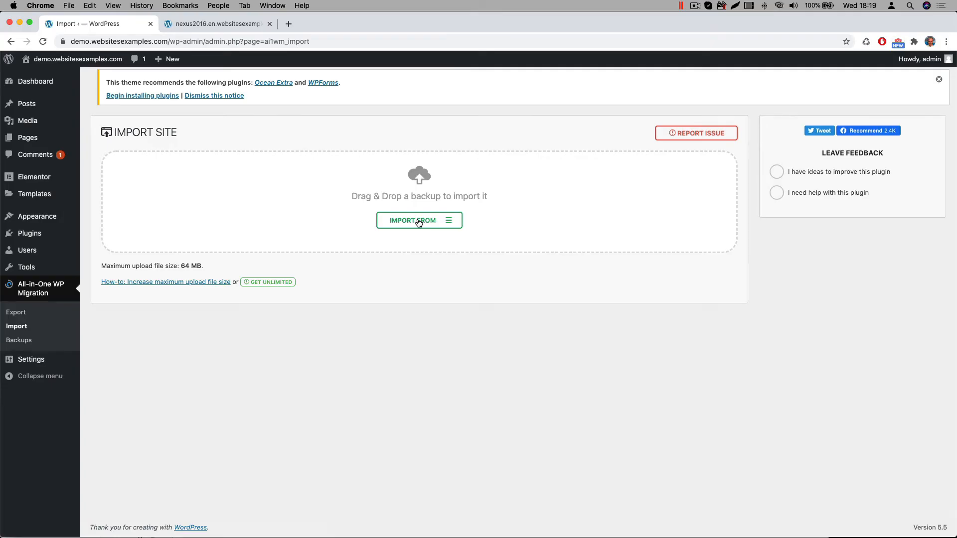
{"action": "left_click", "coordinate": [419, 220]}
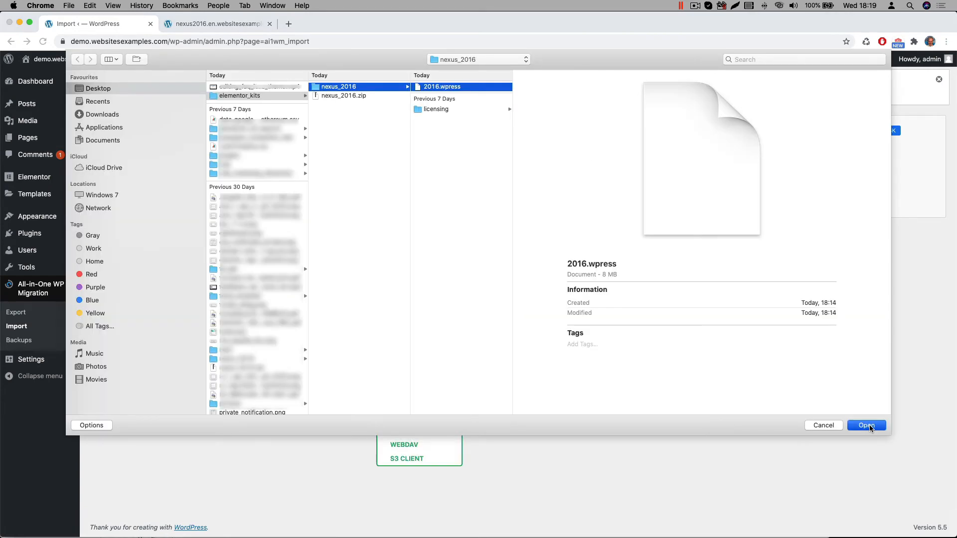
{"action": "left_click", "coordinate": [866, 425]}
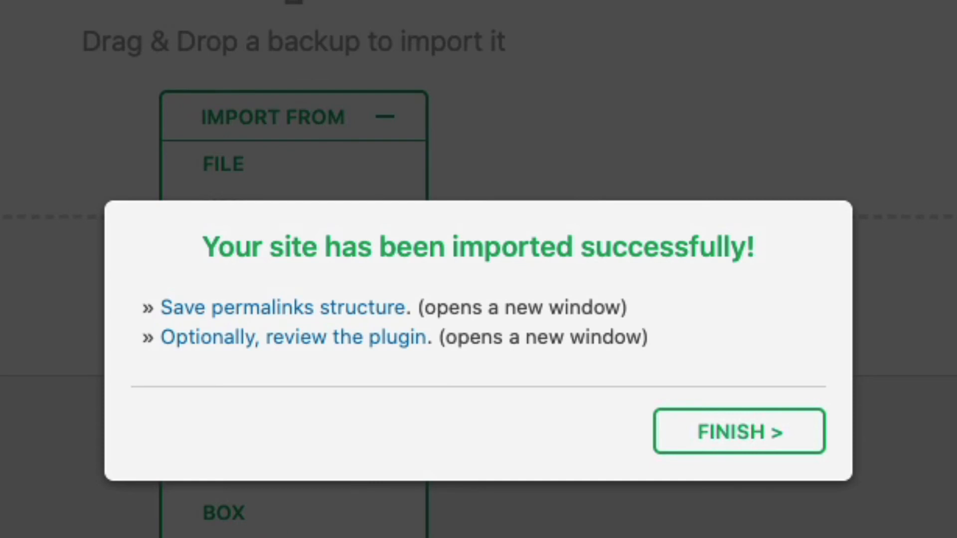
{"action": "left_click", "coordinate": [738, 432]}
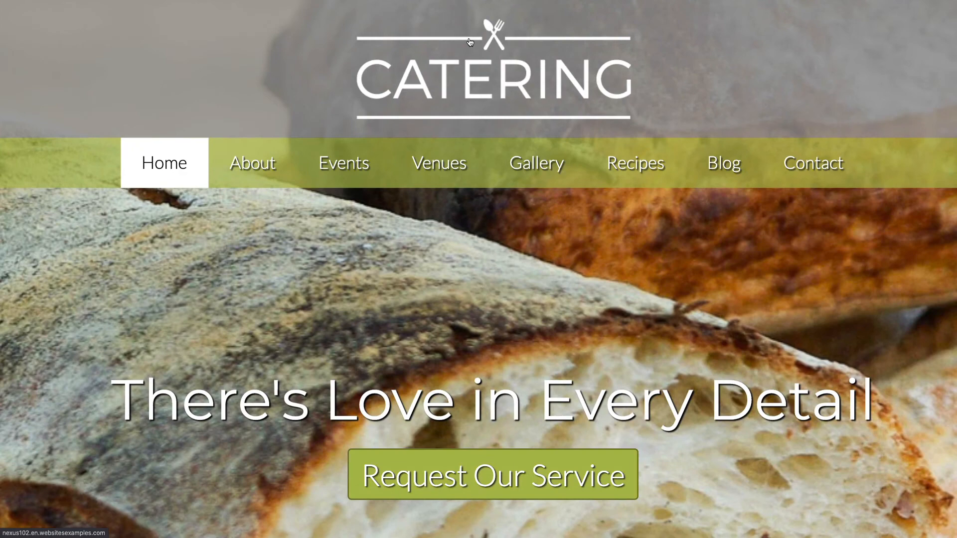
{"action": "scroll", "scroll_direction": "down", "scroll_amount": 3}
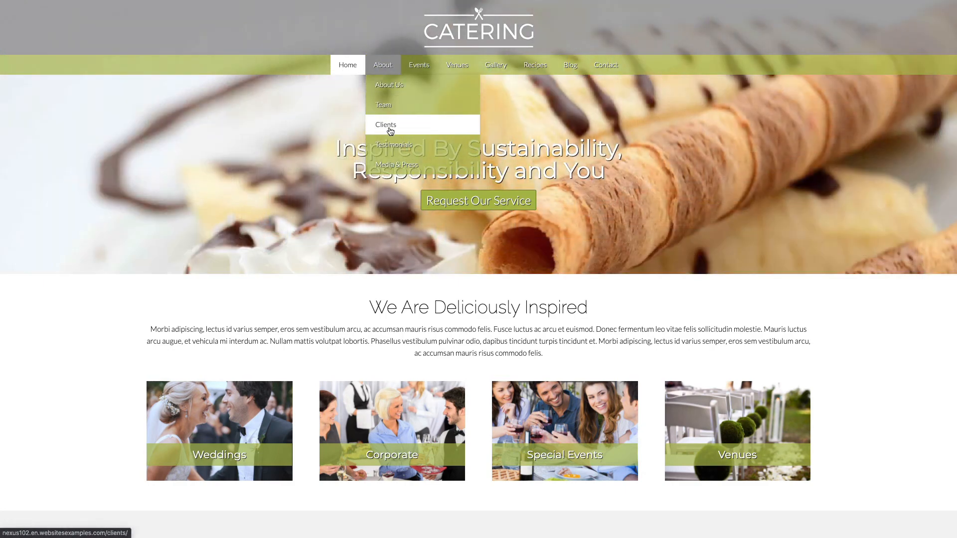
{"action": "mouse_move", "coordinate": [395, 165]}
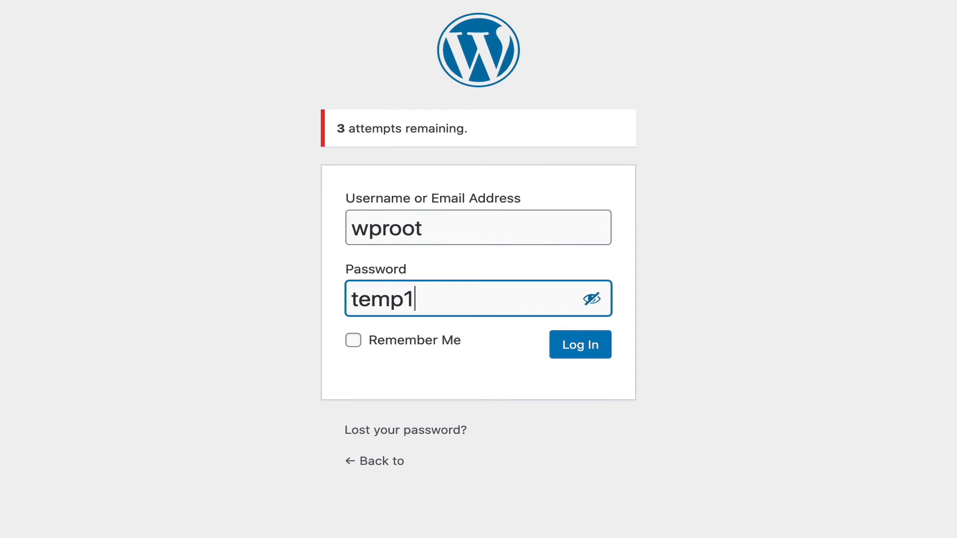
{"action": "type", "text": "234"}
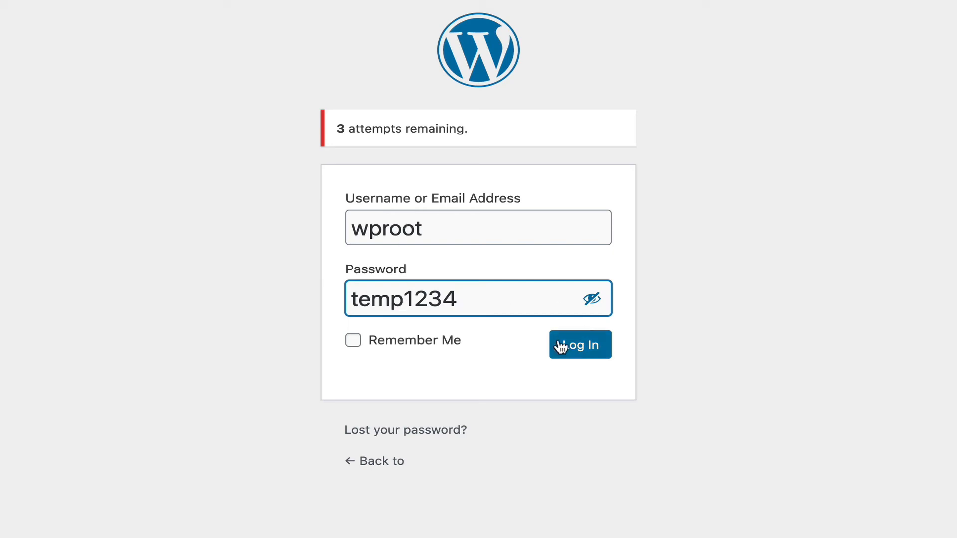
{"action": "left_click", "coordinate": [580, 344]}
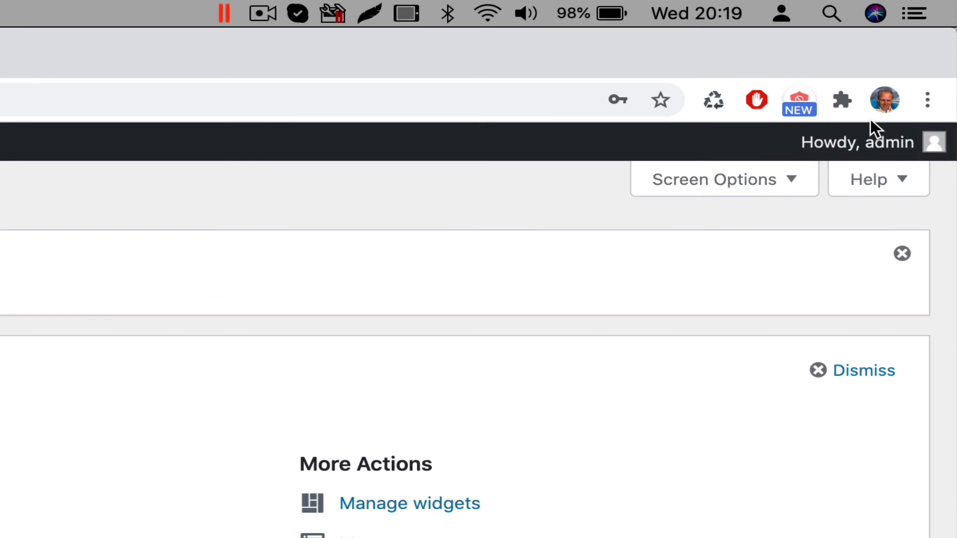
From the admin profile, generate a strong new password and update the profile
{"action": "left_click", "coordinate": [857, 142]}
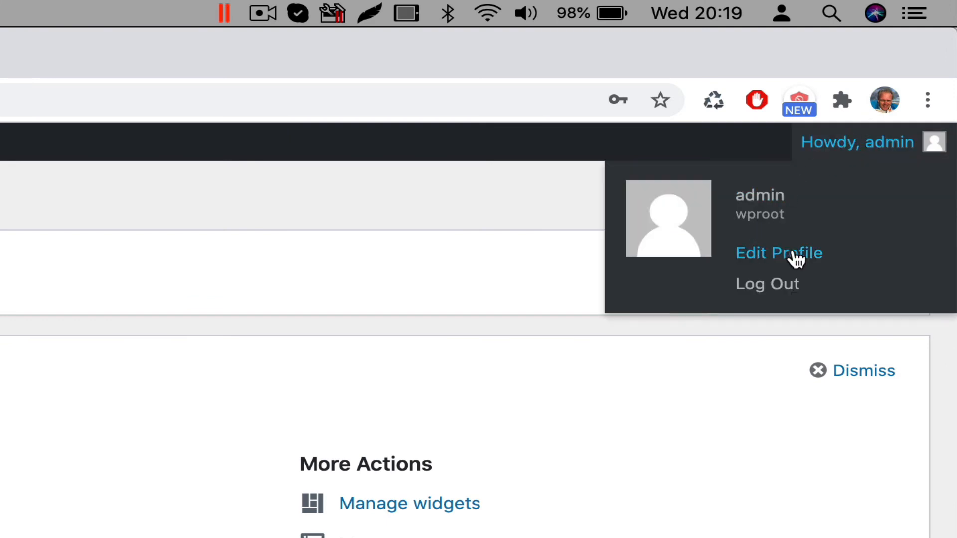
{"action": "mouse_move", "coordinate": [851, 149]}
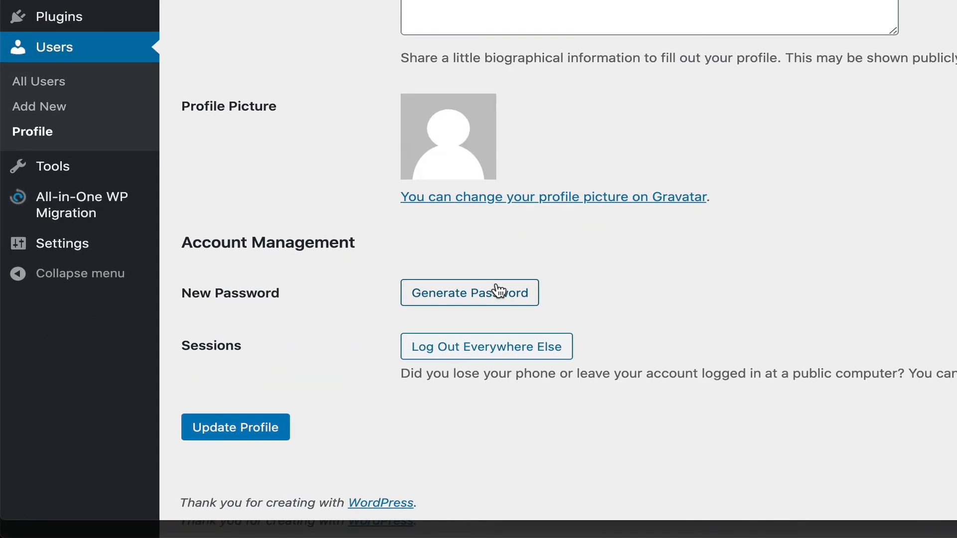
{"action": "left_click", "coordinate": [470, 292]}
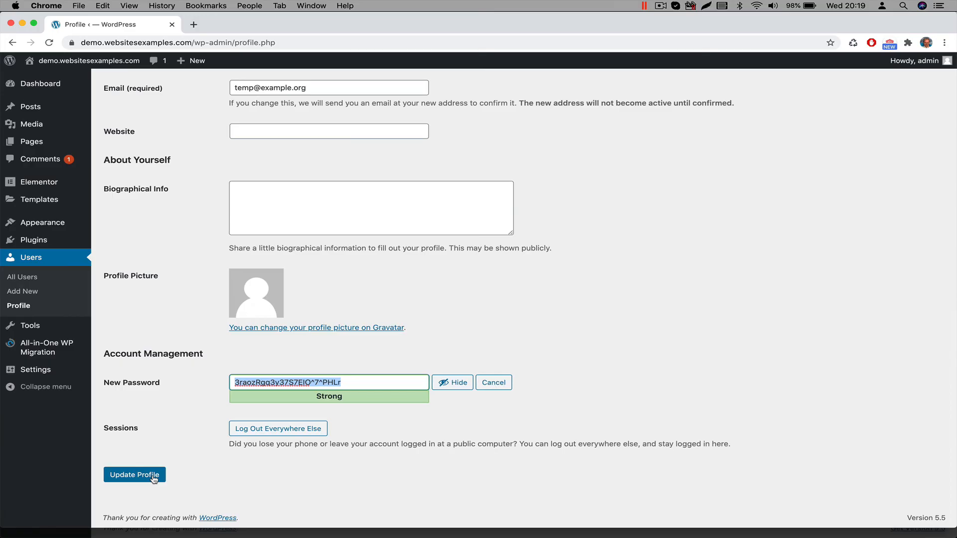
{"action": "left_click", "coordinate": [134, 475]}
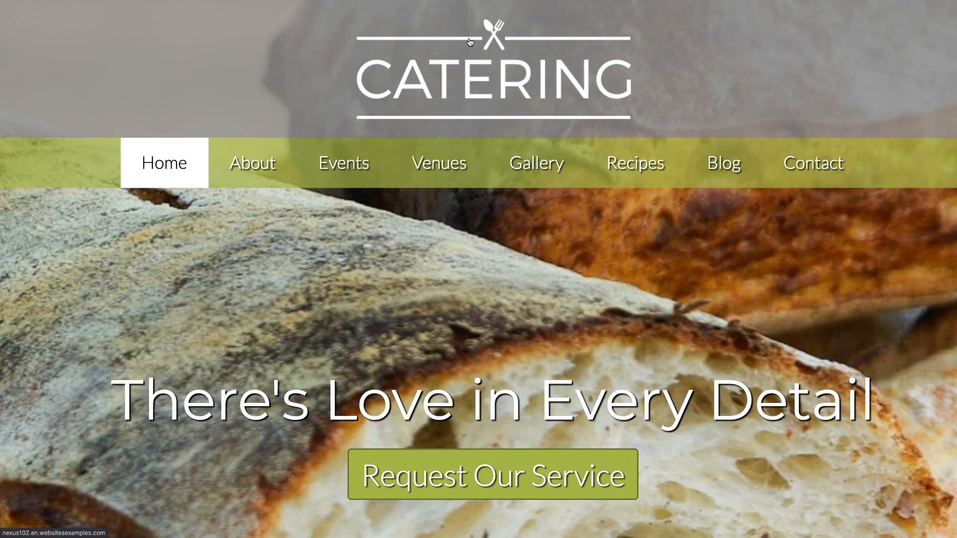
Scroll down the catering homepage to view the event category tiles
{"action": "scroll", "scroll_direction": "down", "scroll_amount": 3}
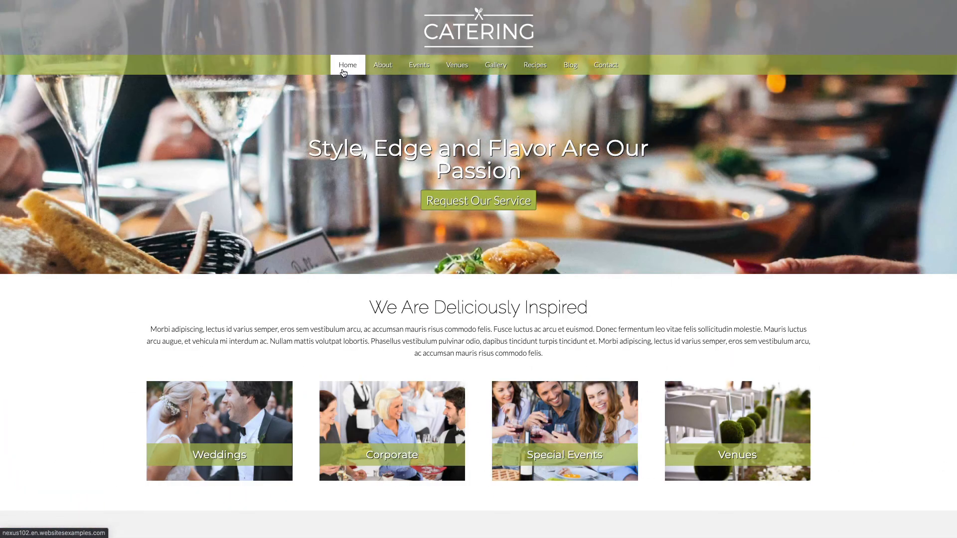
{"action": "mouse_move", "coordinate": [382, 65]}
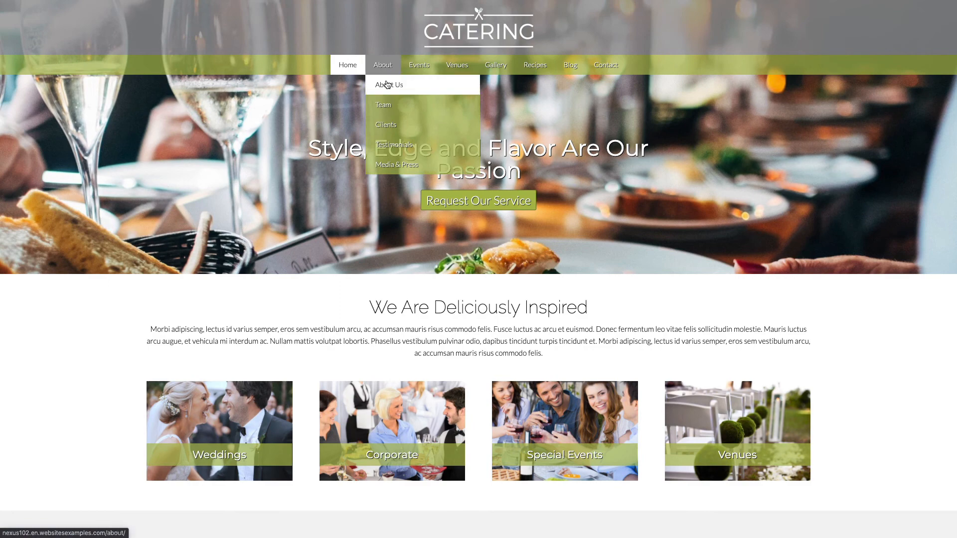